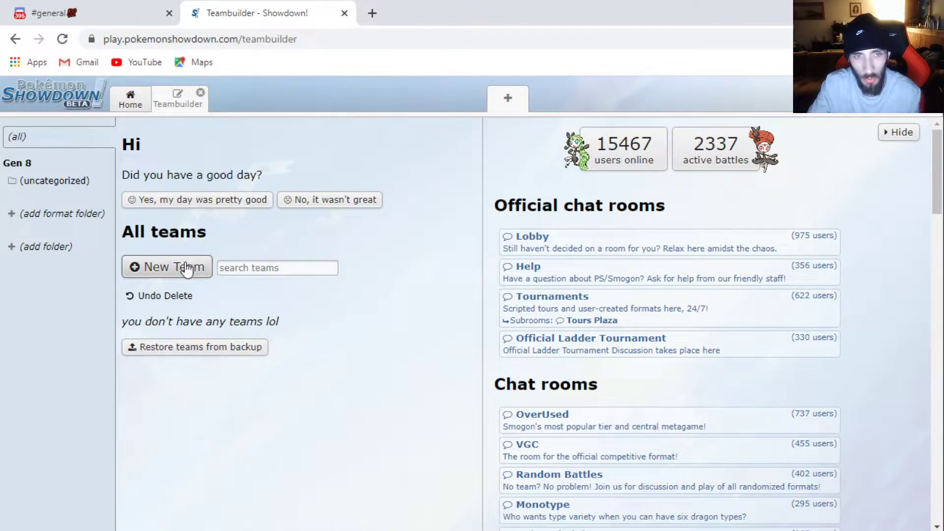
Create a new team, add an empty Pokémon slot, and browse the OU, Uber and UUBL species
{"action": "left_click", "coordinate": [167, 266]}
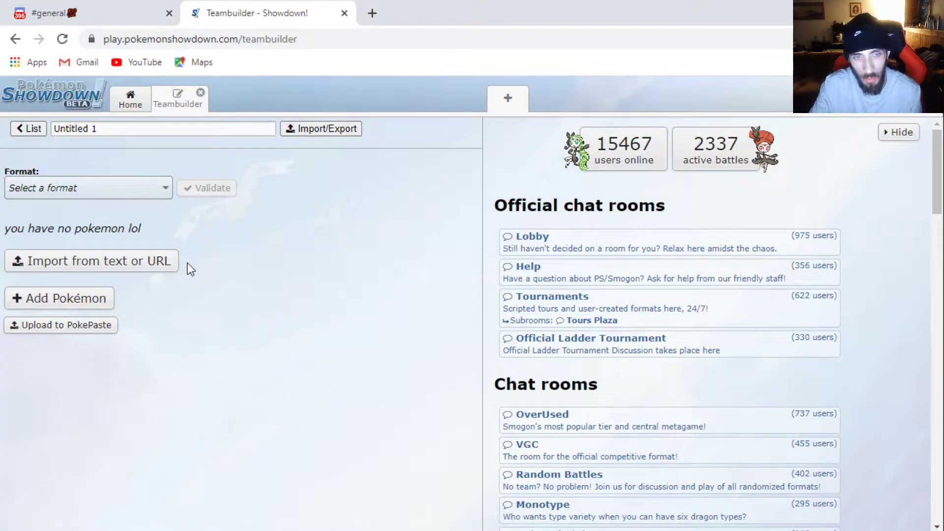
{"action": "mouse_move", "coordinate": [109, 320]}
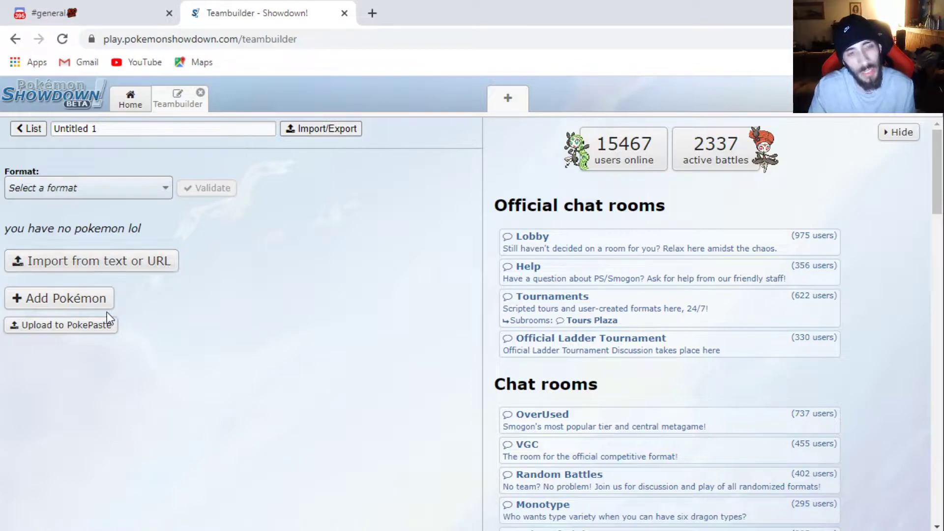
{"action": "left_click", "coordinate": [59, 298]}
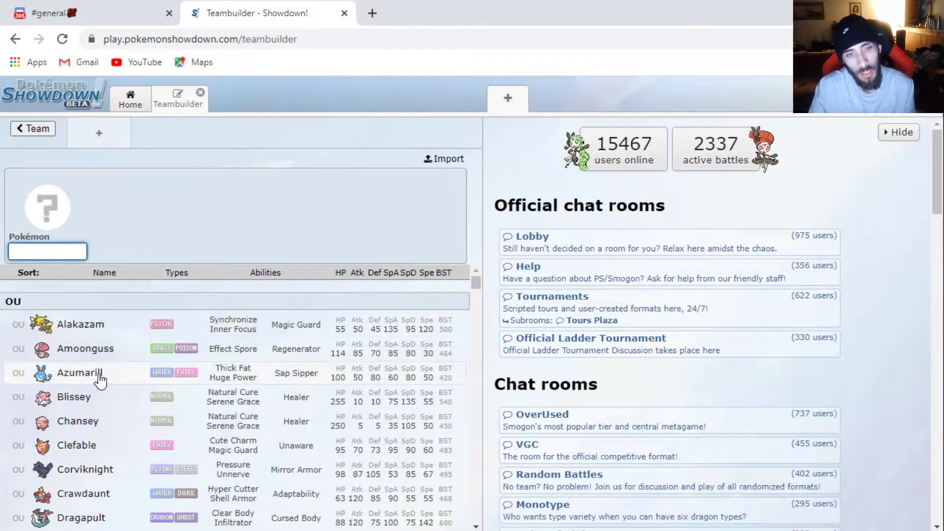
{"action": "scroll", "scroll_direction": "down", "scroll_amount": 3}
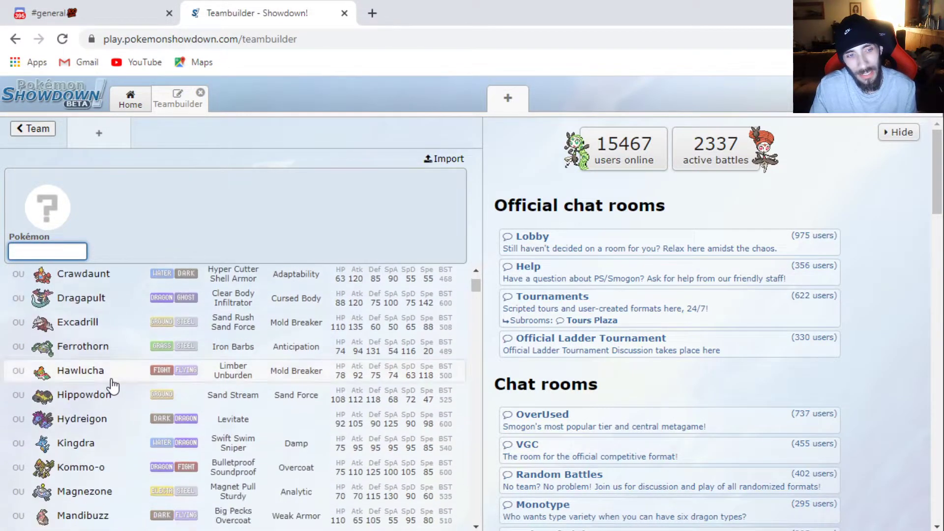
{"action": "scroll", "scroll_direction": "down", "scroll_amount": 3}
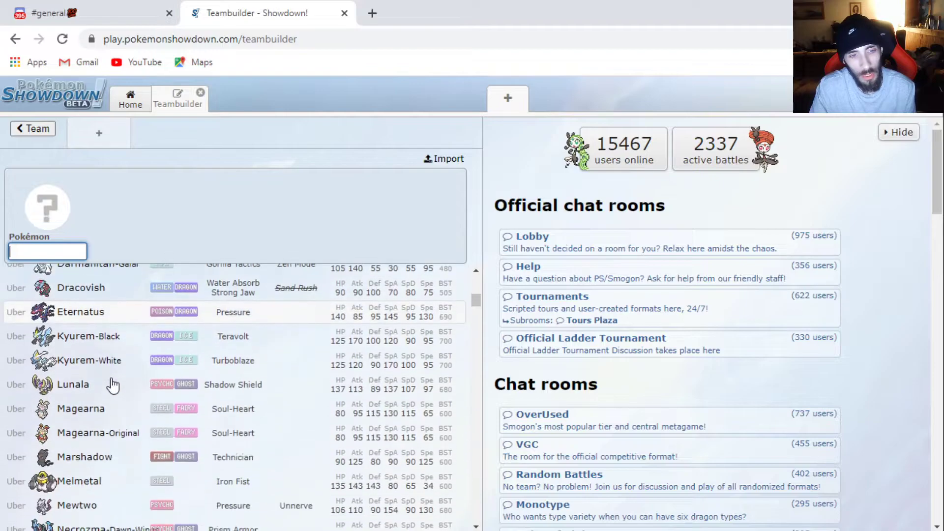
{"action": "scroll", "scroll_direction": "down", "scroll_amount": 3}
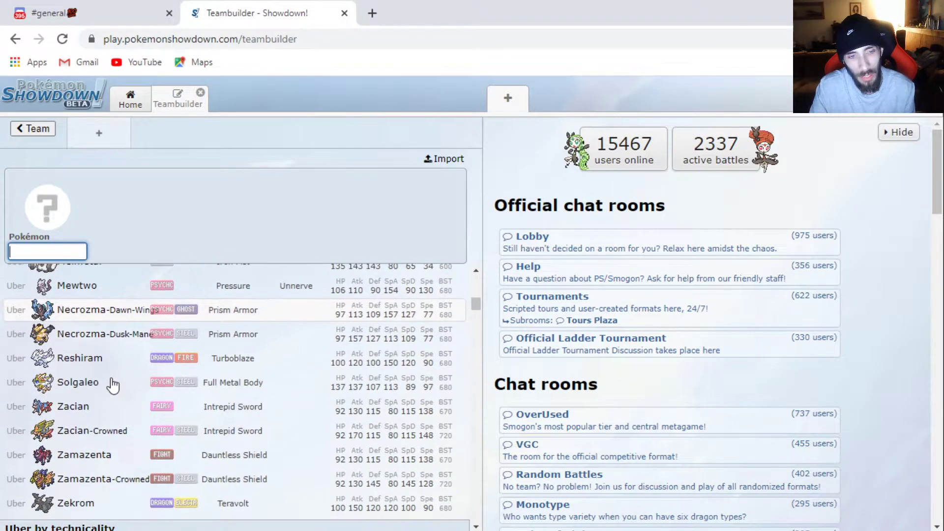
{"action": "scroll", "scroll_direction": "down", "scroll_amount": 3}
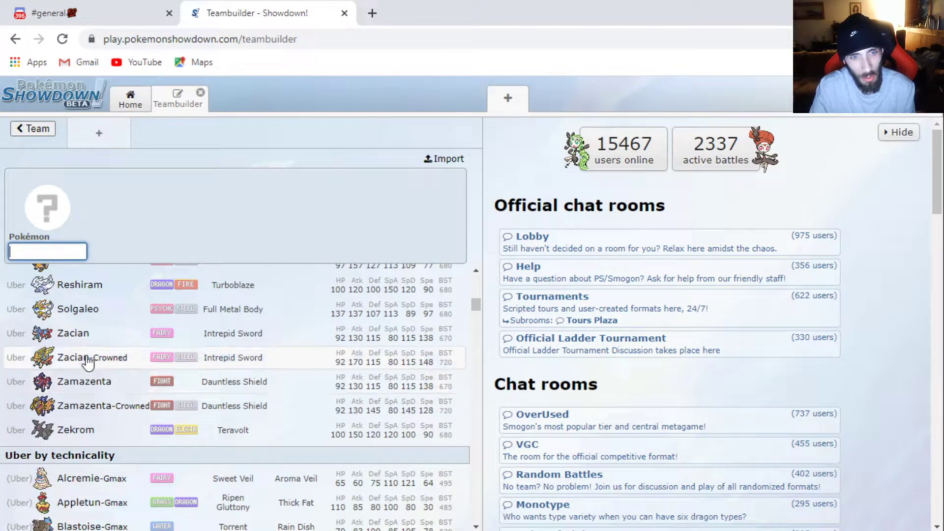
{"action": "scroll", "scroll_direction": "up", "scroll_amount": 3}
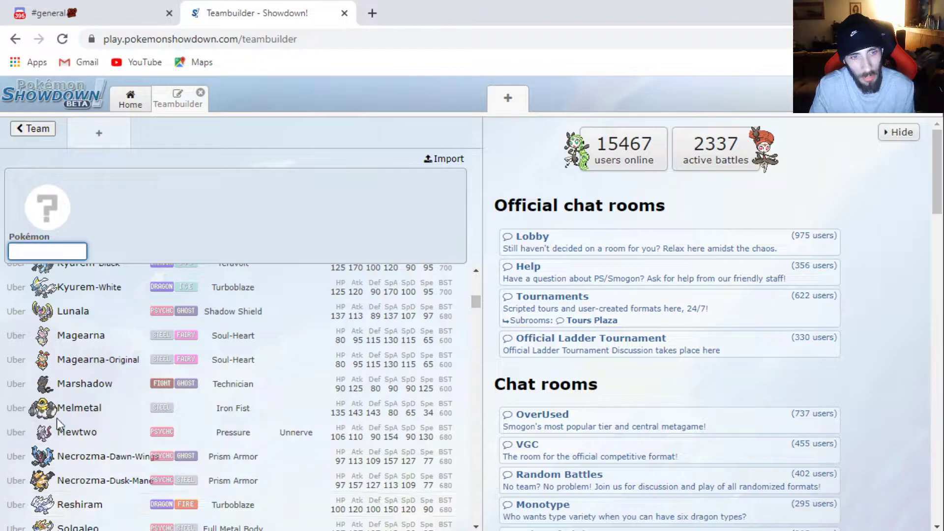
{"action": "mouse_move", "coordinate": [110, 391]}
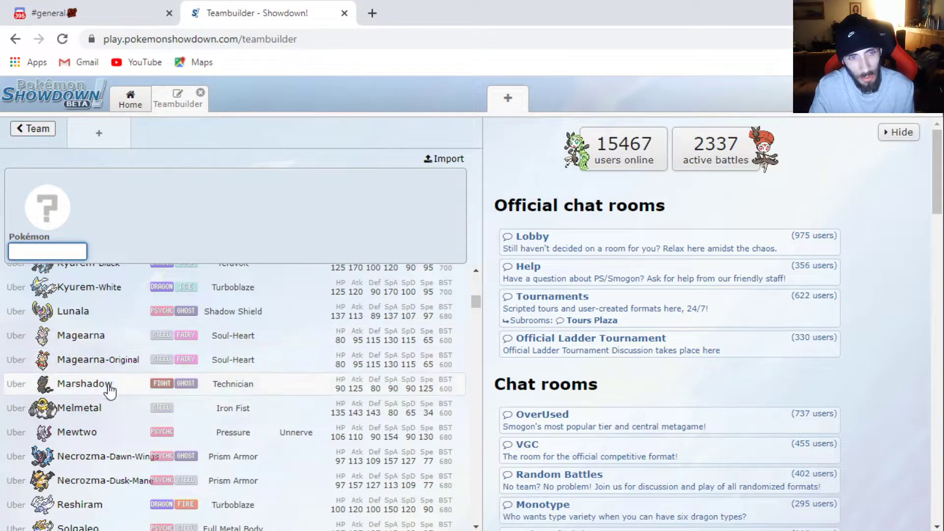
{"action": "scroll", "scroll_direction": "down", "scroll_amount": 3}
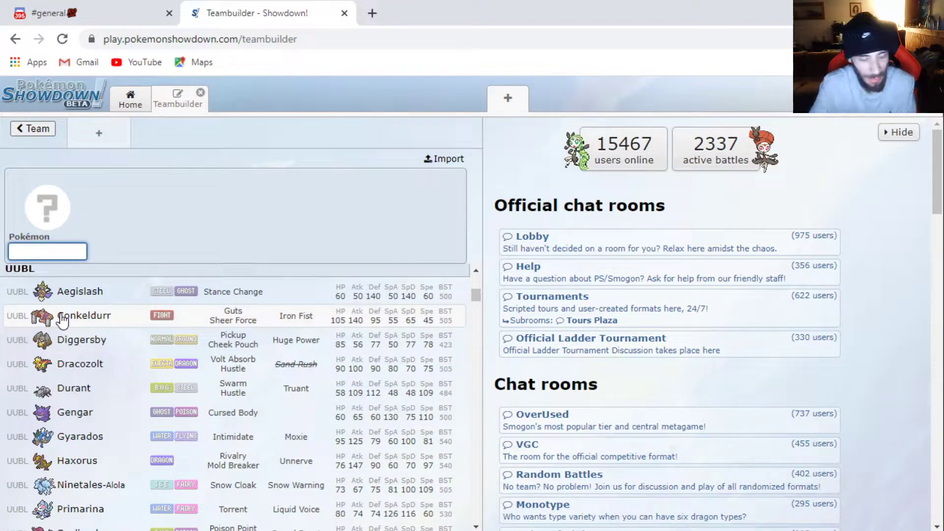
Search the species list for 'Tyra' to show Tyranitar, Tyranitar-Mega and Tyrantrum
{"action": "type", "text": "T"}
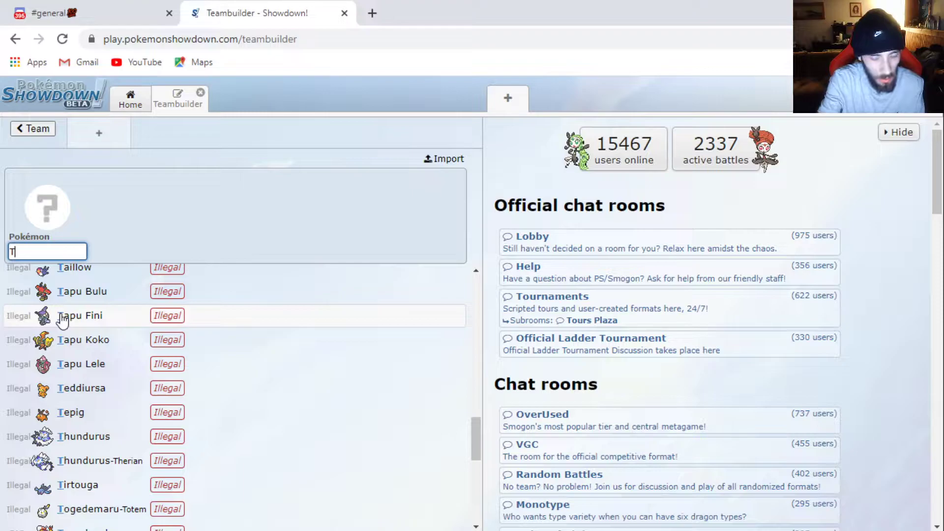
{"action": "type", "text": "yra"}
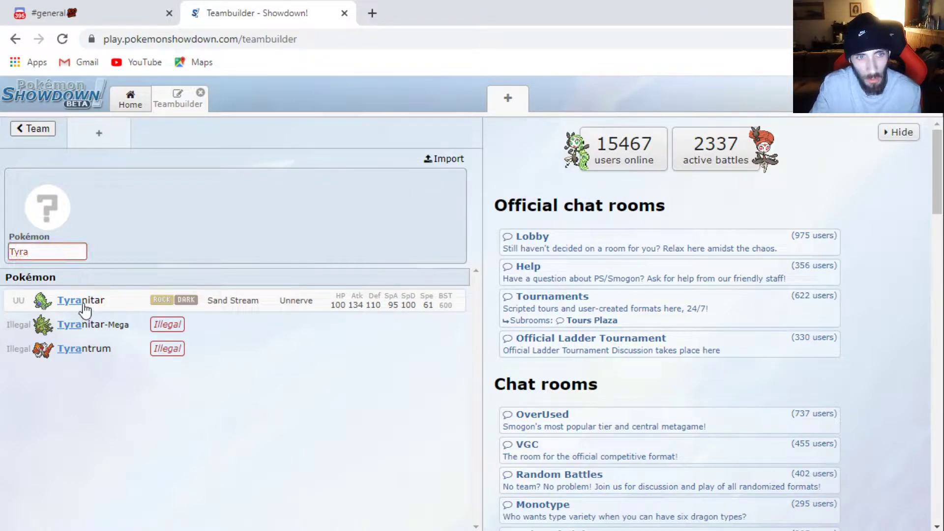
Pick Tyranitar and give it a Master Ball item and the Unnerve ability
{"action": "left_click", "coordinate": [81, 300]}
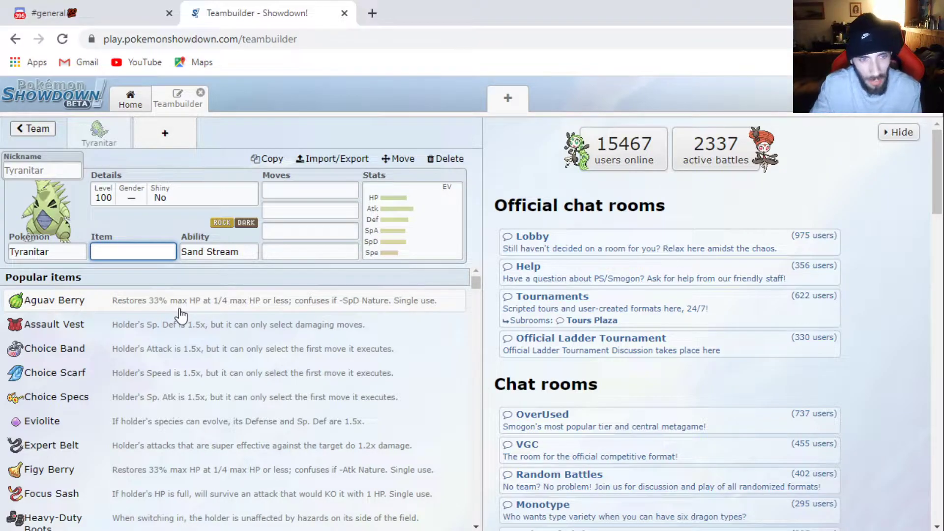
{"action": "scroll", "scroll_direction": "down", "scroll_amount": 3}
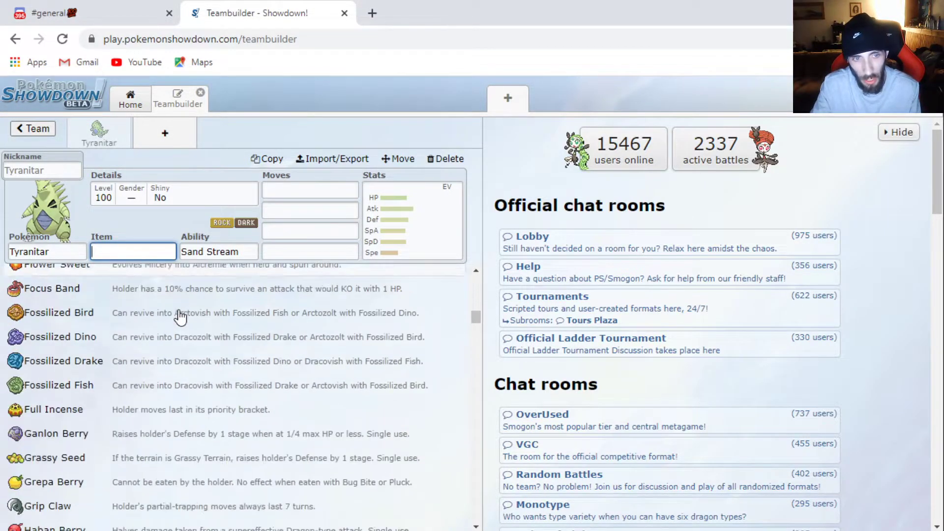
{"action": "scroll", "scroll_direction": "down", "scroll_amount": 3}
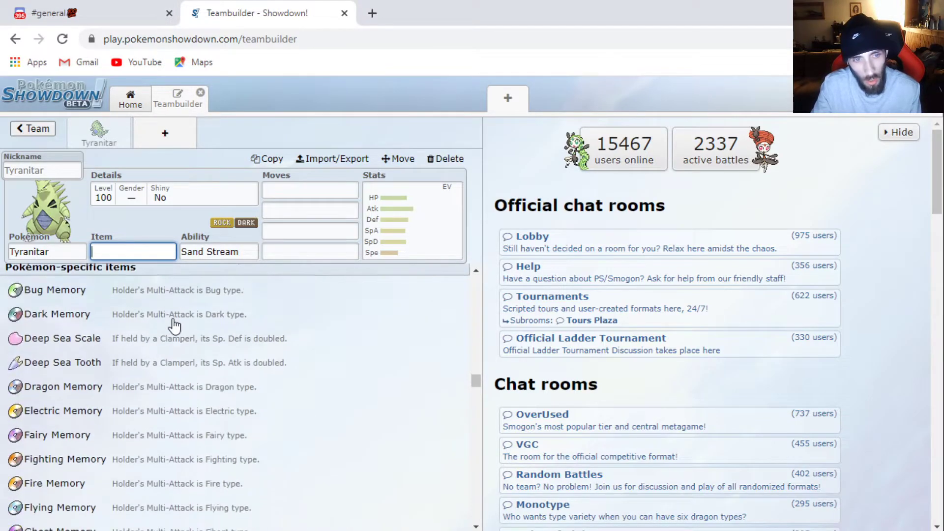
{"action": "scroll", "scroll_direction": "down", "scroll_amount": 3}
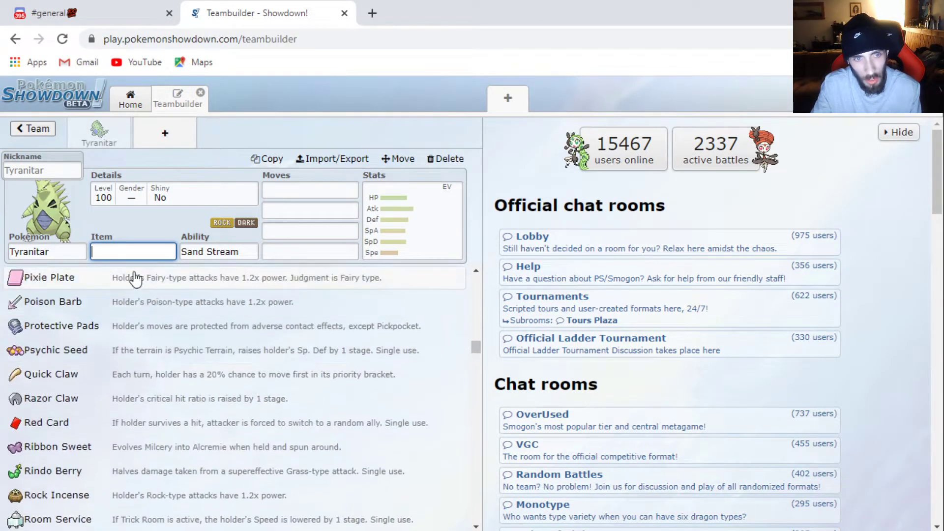
{"action": "type", "text": "master Ball"}
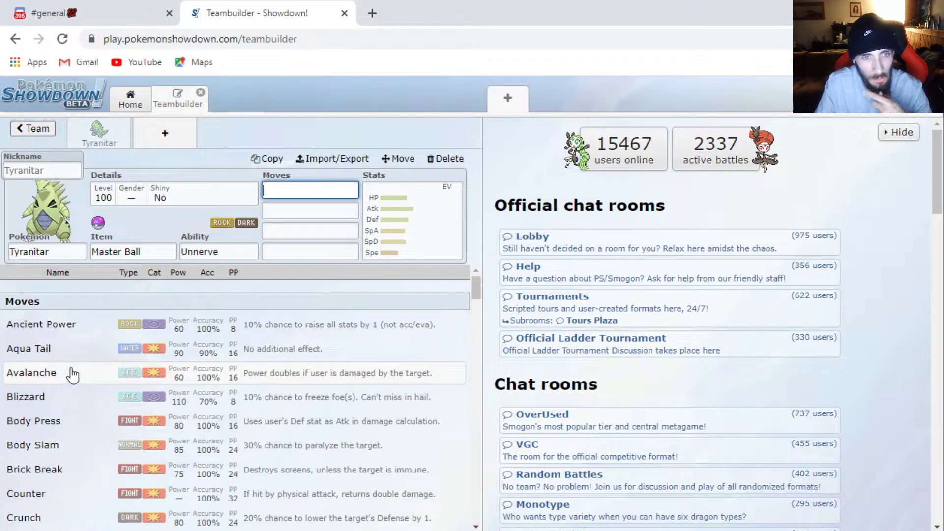
{"action": "mouse_move", "coordinate": [111, 152]}
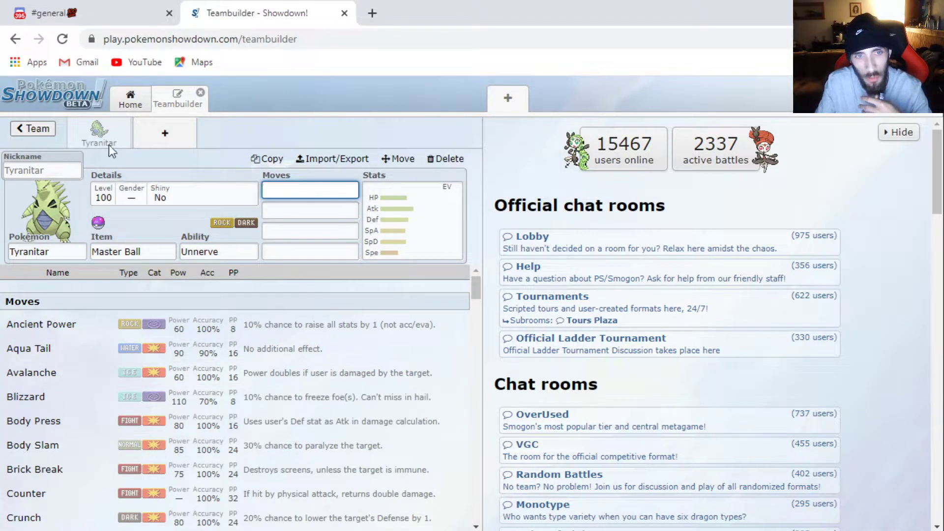
In Tyranitar's Details, set Shiny to Yes and gender to Male, keeping level 100
{"action": "left_click", "coordinate": [89, 325]}
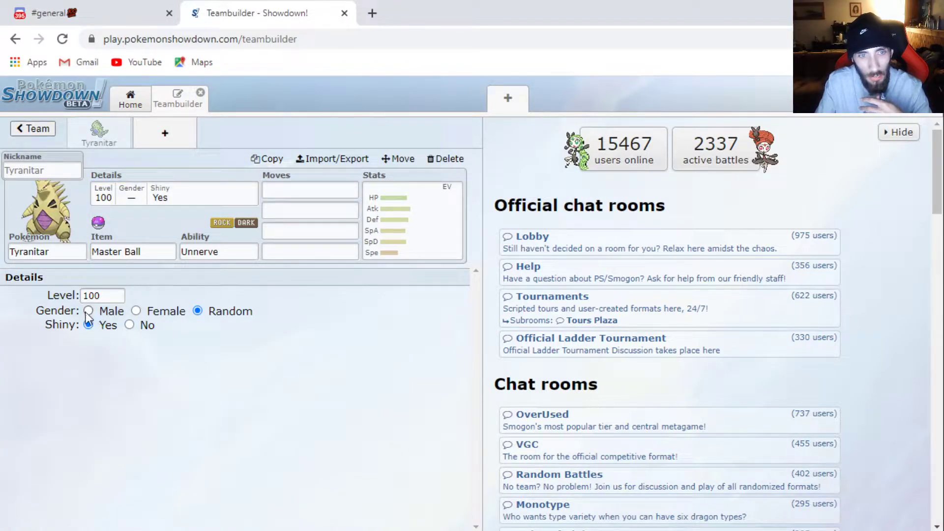
{"action": "left_click", "coordinate": [88, 311]}
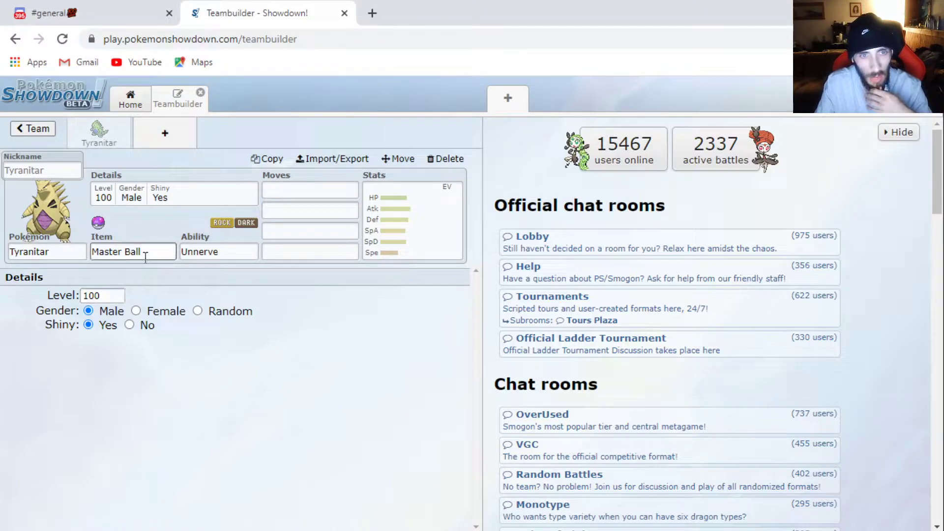
Fill Tyranitar's move slots with Body Press, Body Slam, Earthquake and Protect
{"action": "left_click", "coordinate": [310, 189]}
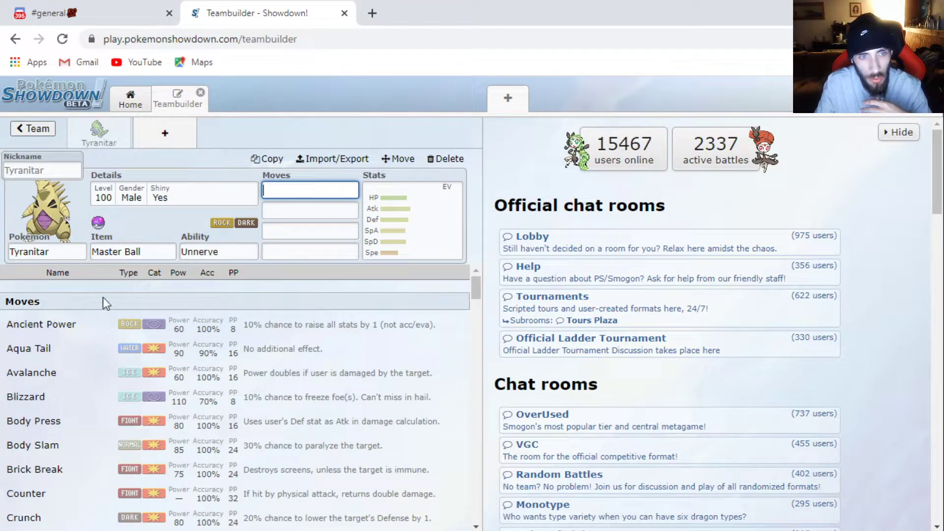
{"action": "left_click", "coordinate": [33, 420]}
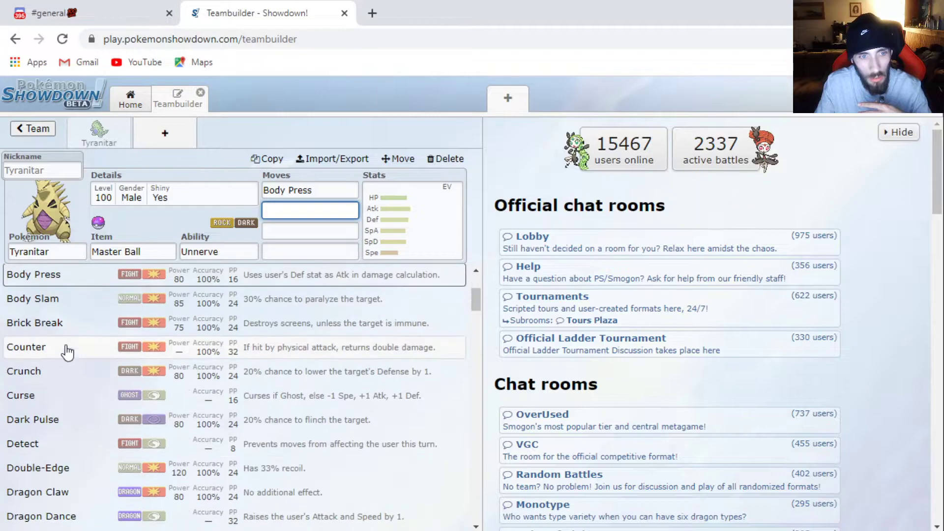
{"action": "left_click", "coordinate": [32, 299]}
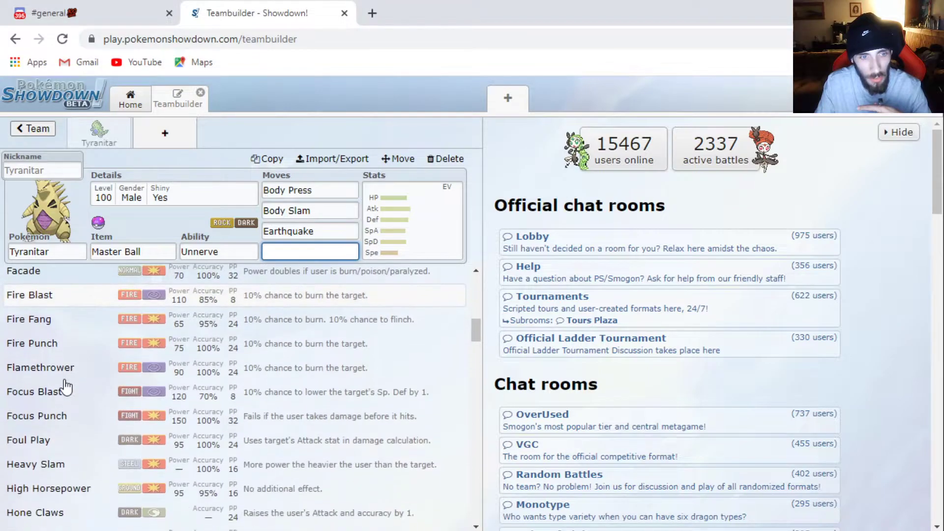
{"action": "scroll", "scroll_direction": "down", "scroll_amount": 3}
{"action": "type", "text": "Protect"}
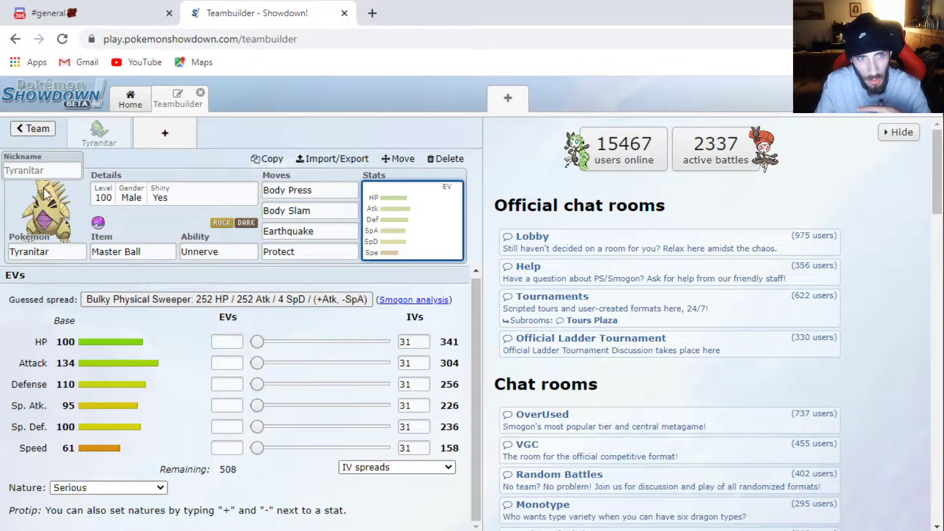
Enter 'Ninja' in the Tyranitar's Nickname field
{"action": "left_click", "coordinate": [43, 170]}
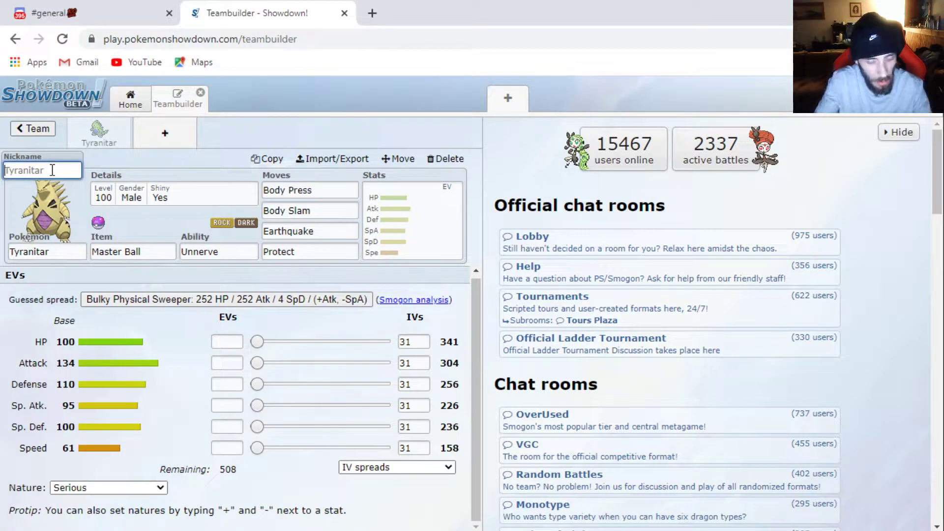
{"action": "type", "text": "Ninja"}
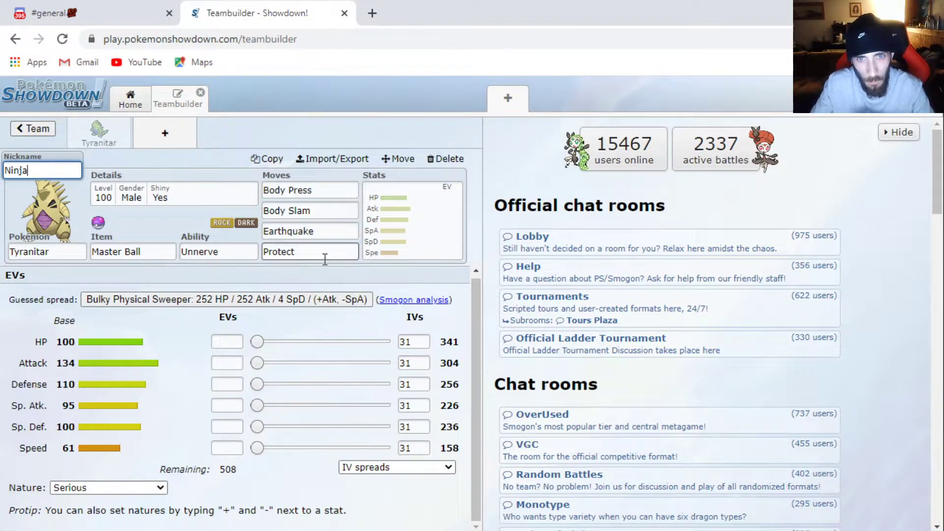
{"action": "mouse_move", "coordinate": [291, 302]}
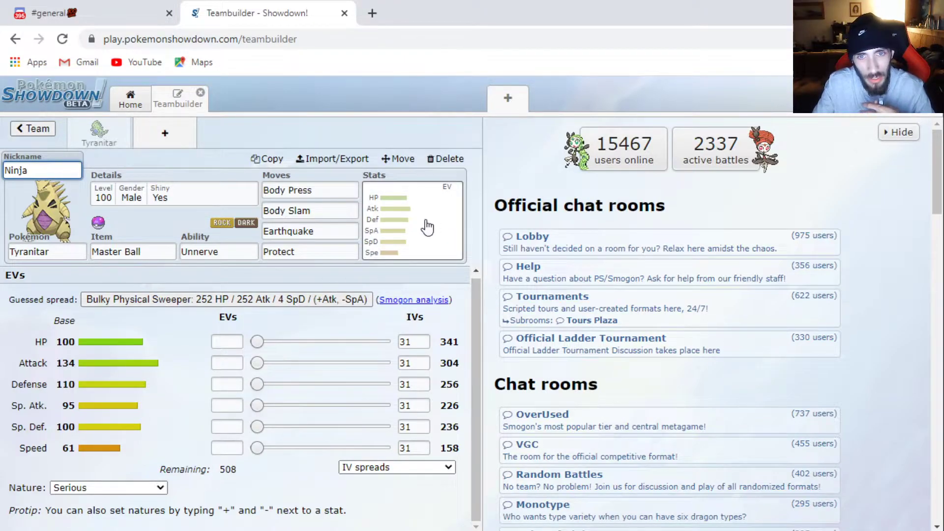
{"action": "mouse_move", "coordinate": [117, 324]}
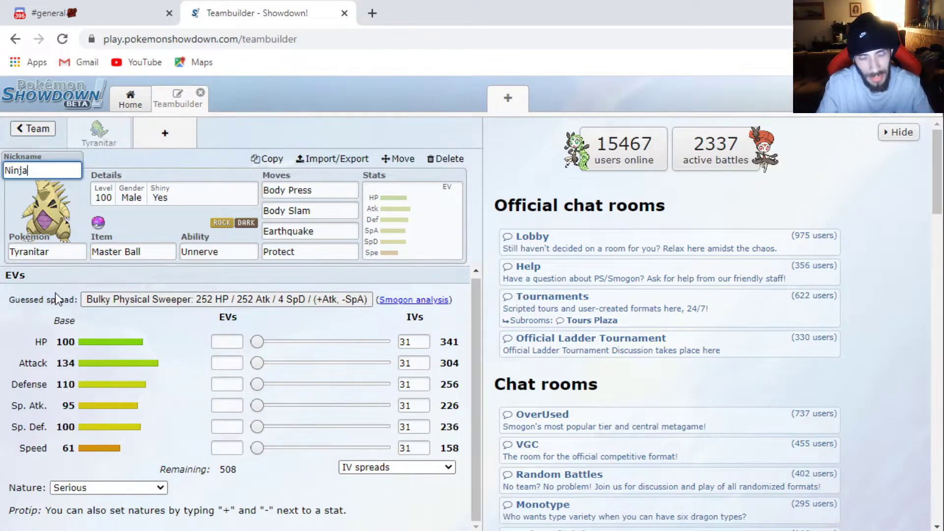
{"action": "mouse_move", "coordinate": [79, 294]}
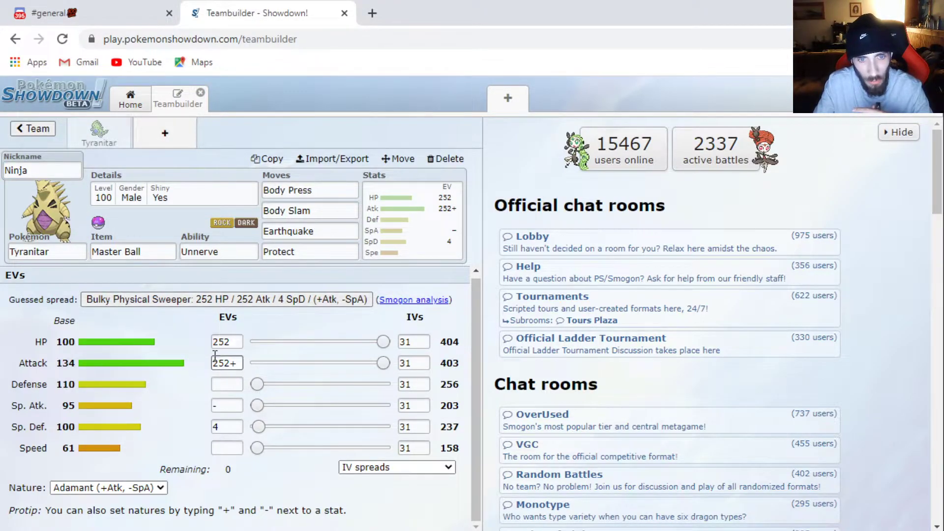
{"action": "mouse_move", "coordinate": [227, 378]}
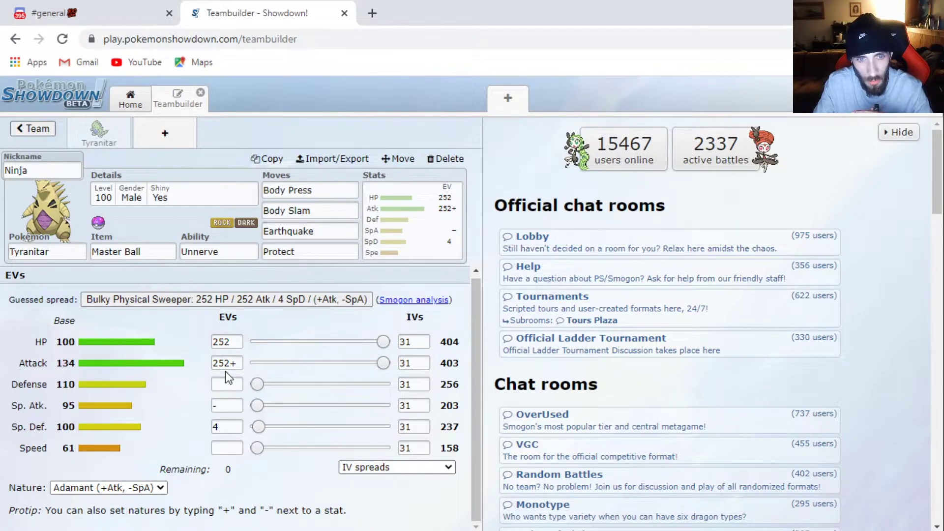
{"action": "mouse_move", "coordinate": [206, 422]}
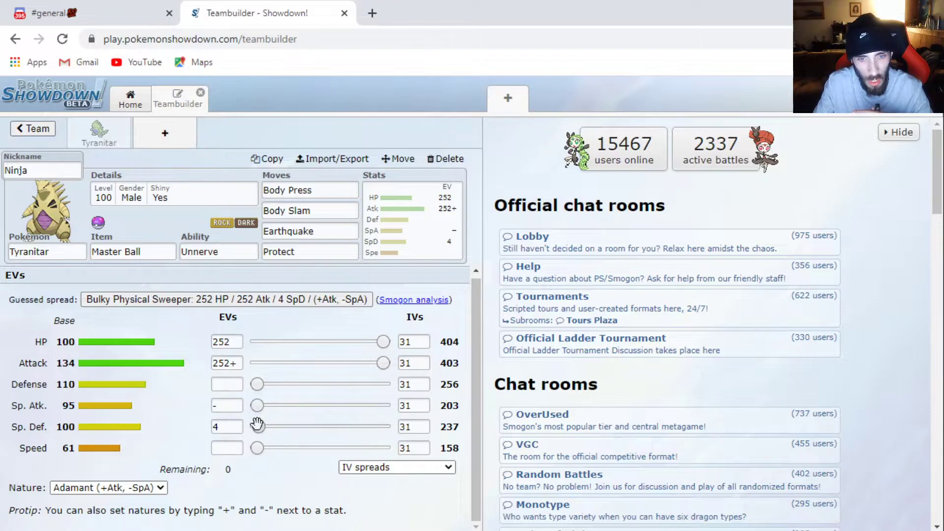
{"action": "left_click_drag", "start_coordinate": [382, 362], "coordinate": [255, 362]}
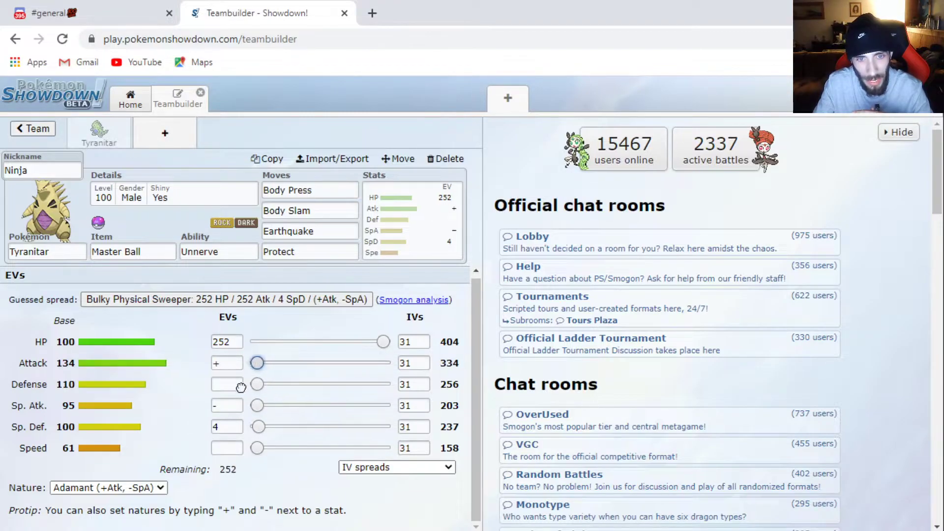
{"action": "left_click_drag", "start_coordinate": [384, 341], "coordinate": [258, 341]}
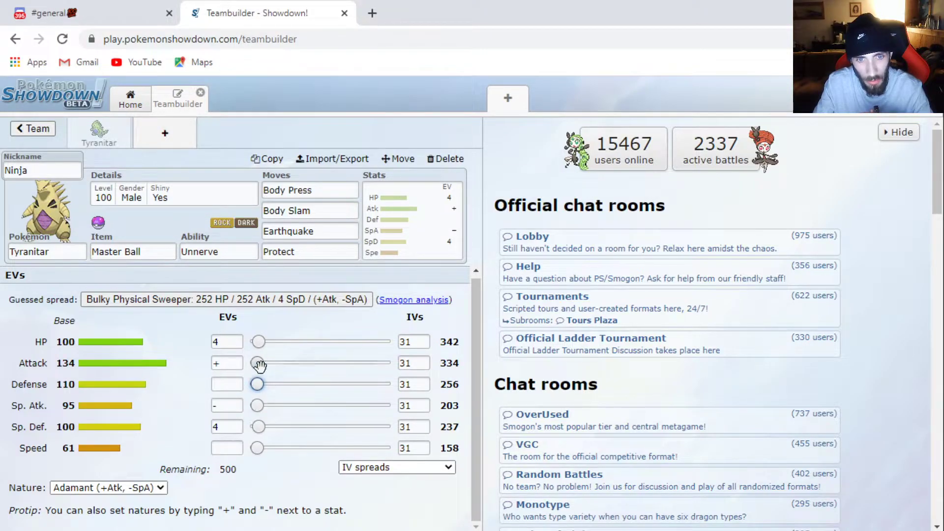
{"action": "left_click_drag", "start_coordinate": [257, 362], "coordinate": [384, 363]}
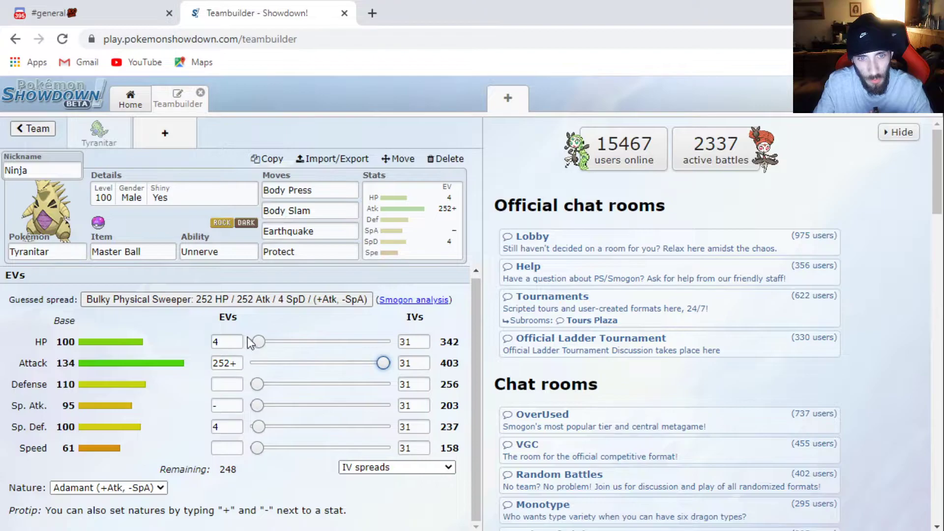
{"action": "left_click_drag", "start_coordinate": [254, 341], "coordinate": [383, 341]}
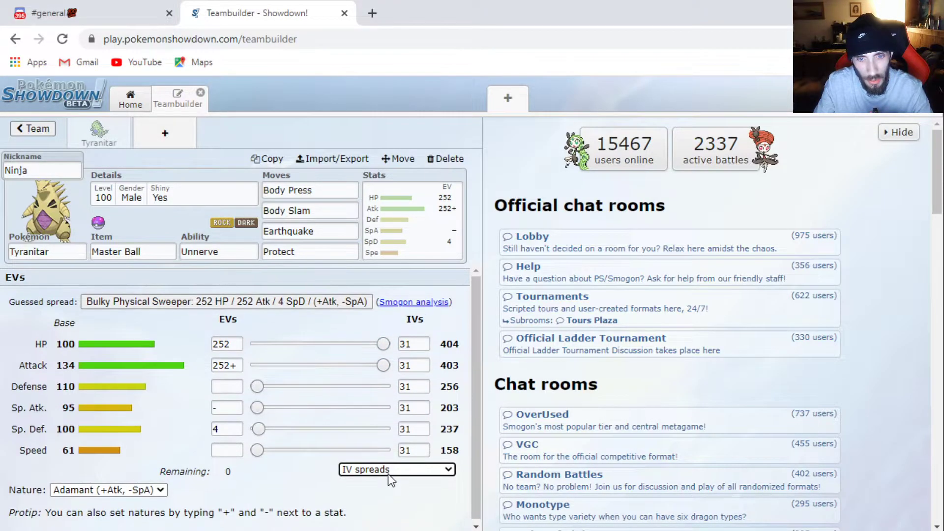
{"action": "mouse_move", "coordinate": [379, 504]}
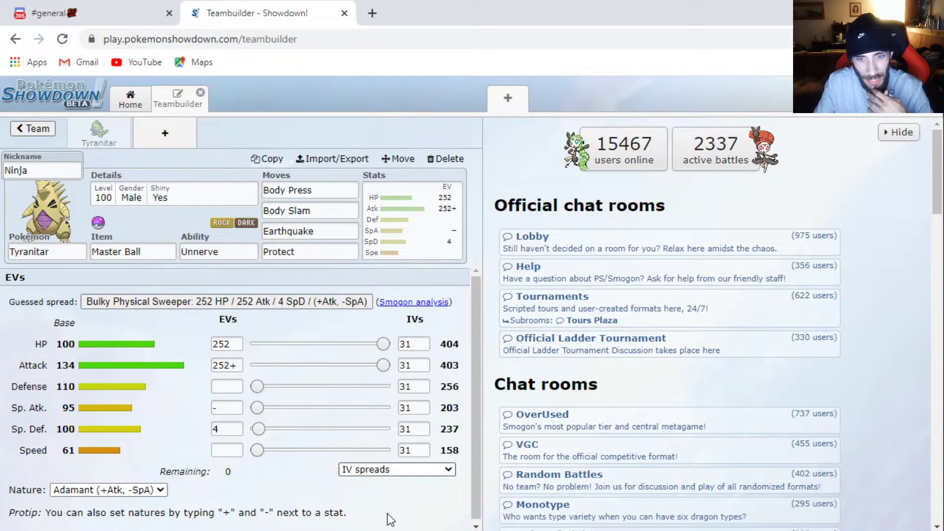
{"action": "mouse_move", "coordinate": [181, 502]}
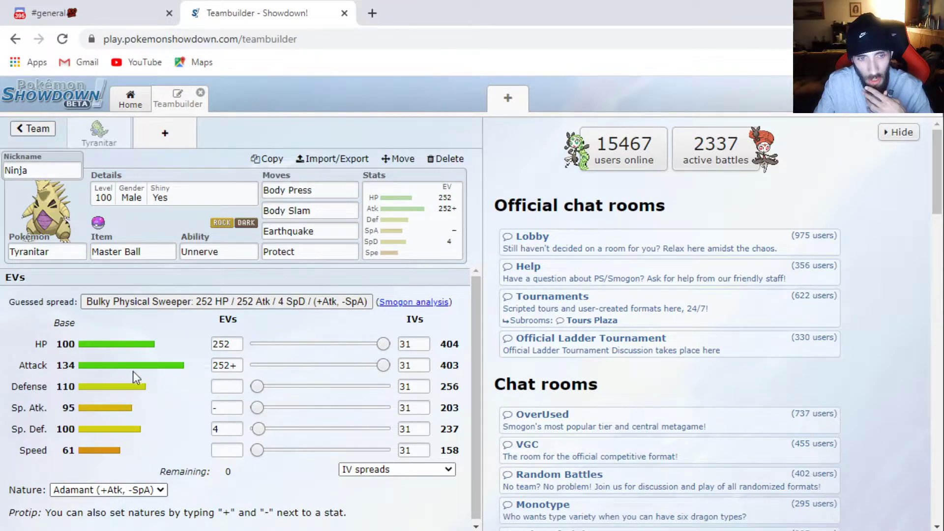
{"action": "mouse_move", "coordinate": [127, 464]}
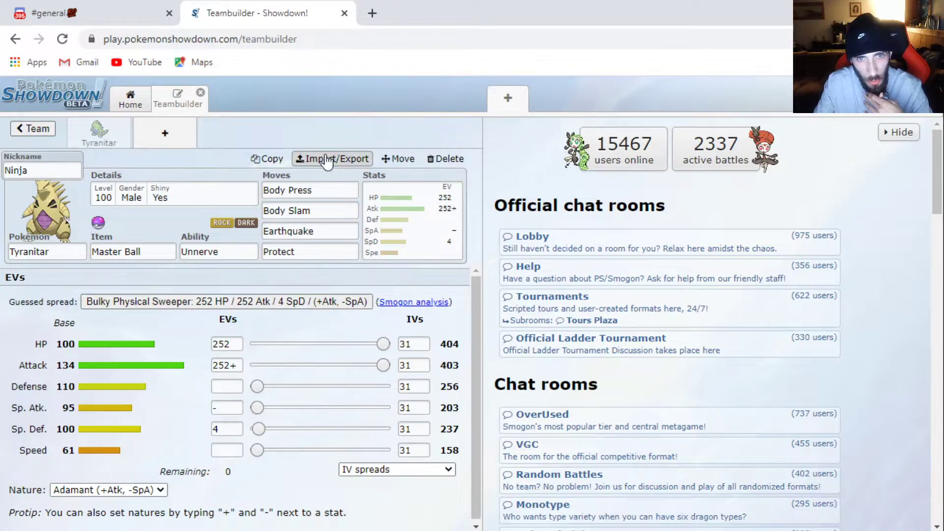
Open the set as import/export text and rewrite its shiny line (Shiny: Square, Yes)
{"action": "left_click", "coordinate": [332, 158]}
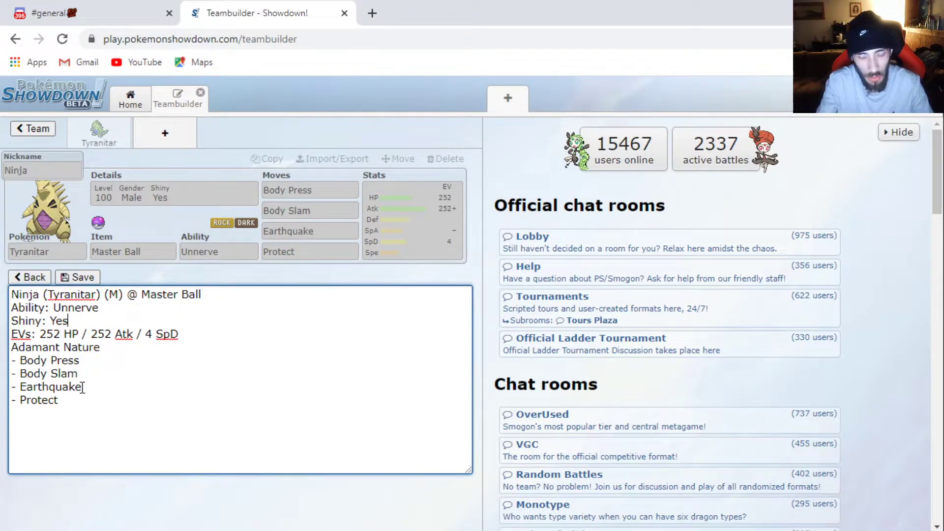
{"action": "key", "text": "Backspace"}
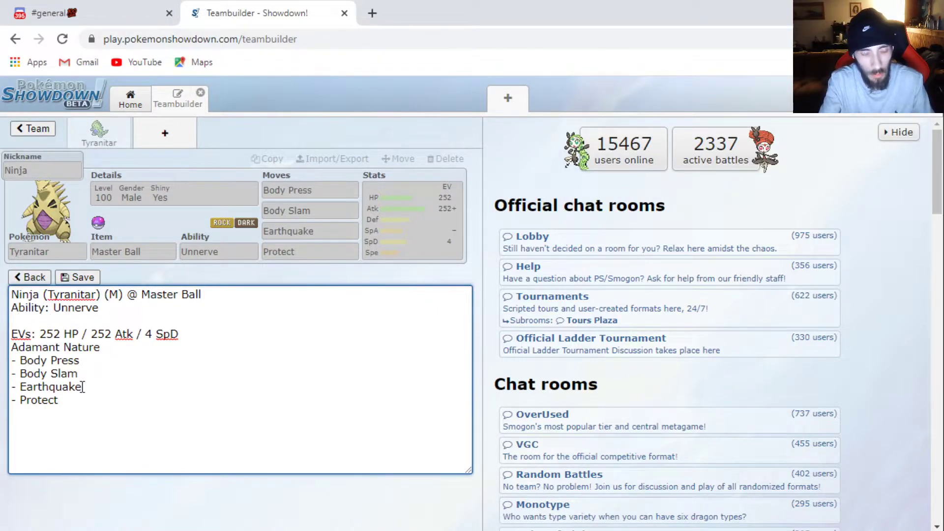
{"action": "type", "text": "Shi"}
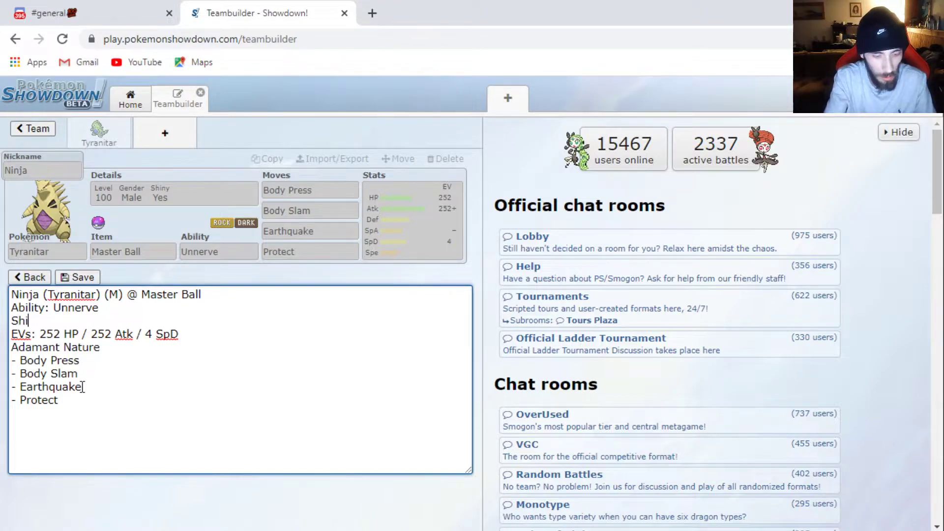
{"action": "type", "text": "ny:"}
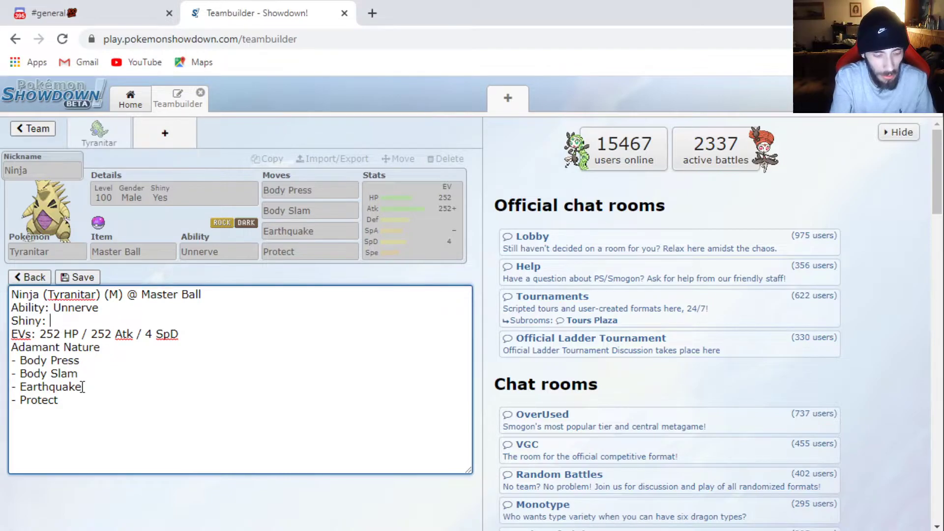
{"action": "type", "text": "Square"}
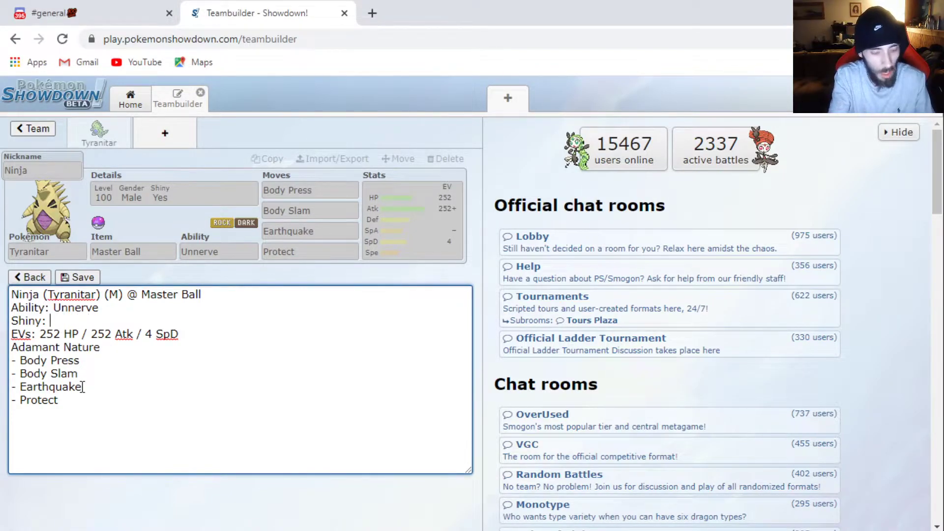
{"action": "type", "text": "Yes"}
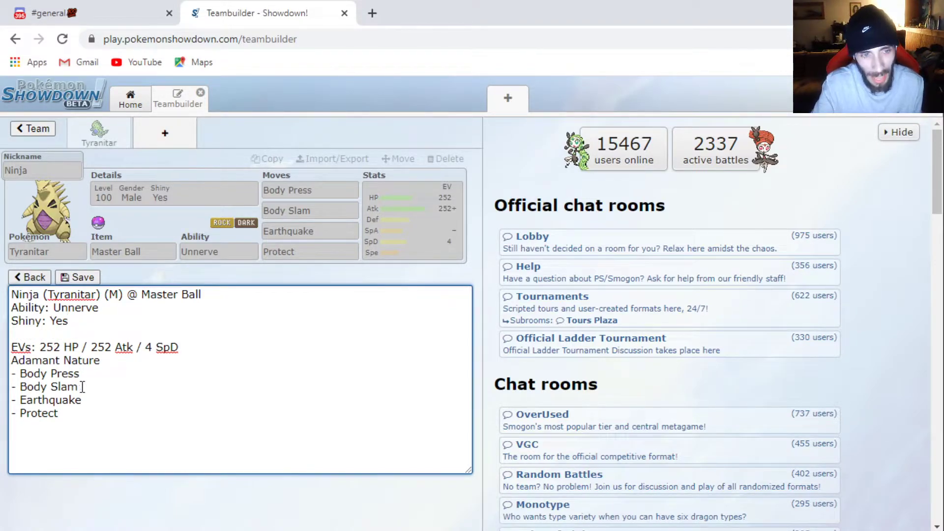
Add 'OT: Your Ign' and 'Ball: Love' lines, then copy the whole set text for Discord
{"action": "type", "text": "OT:"}
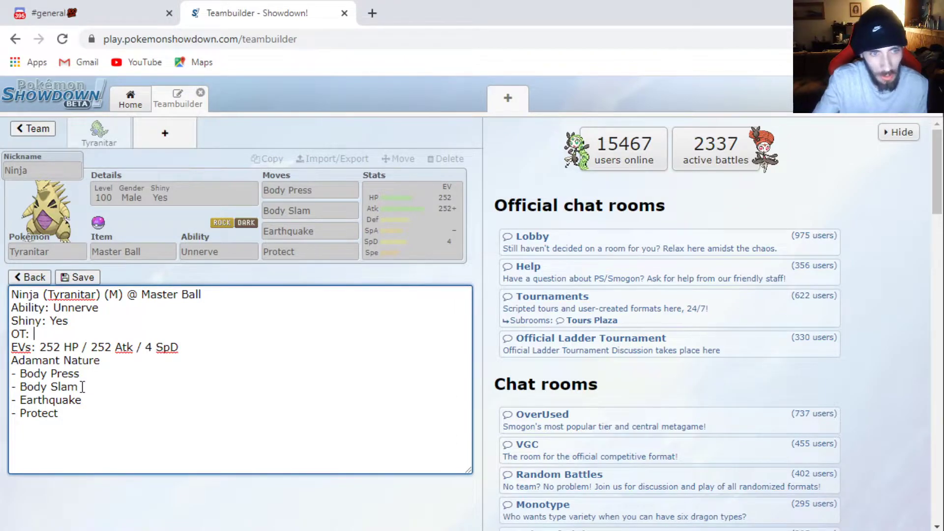
{"action": "type", "text": "Your Ig"}
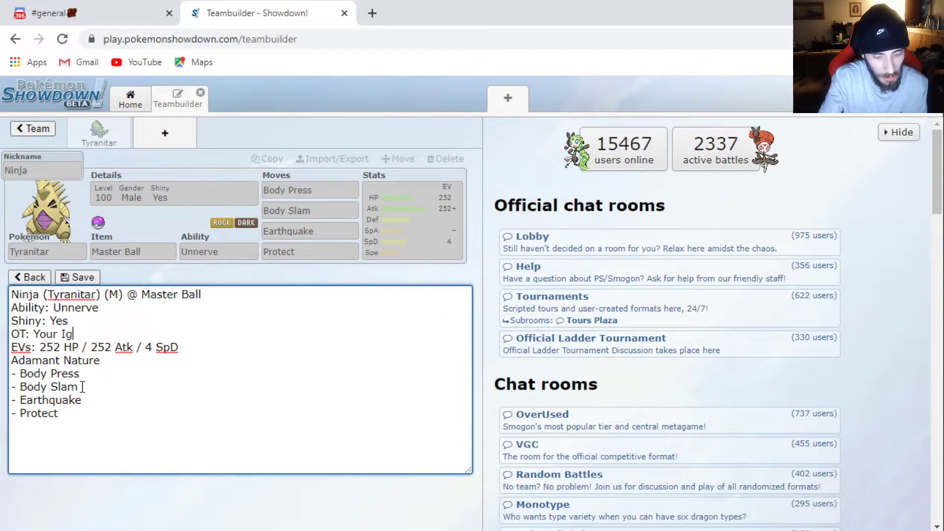
{"action": "type", "text": "n"}
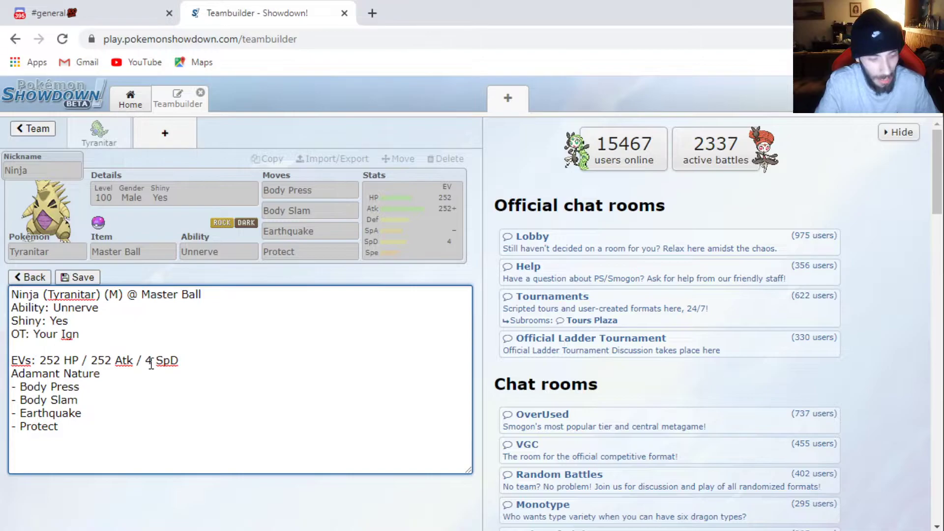
{"action": "type", "text": "Ball"}
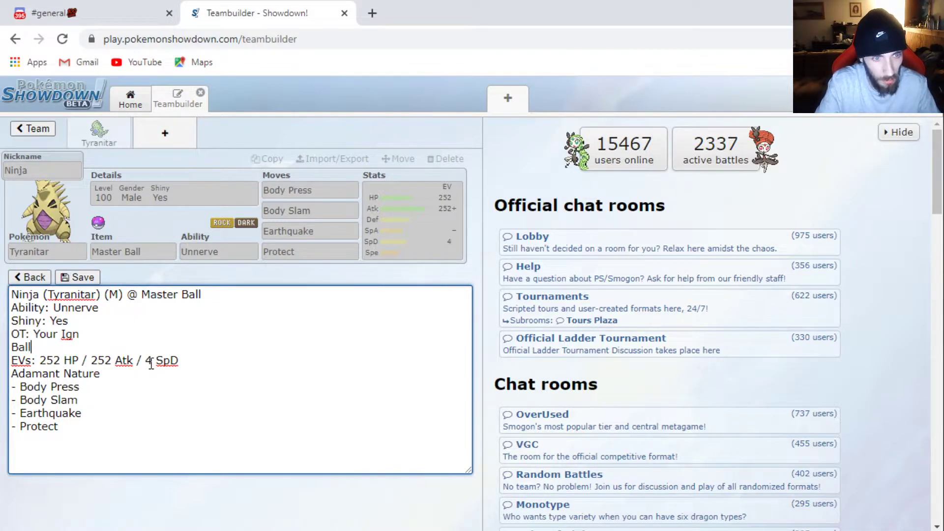
{"action": "type", "text": ":"}
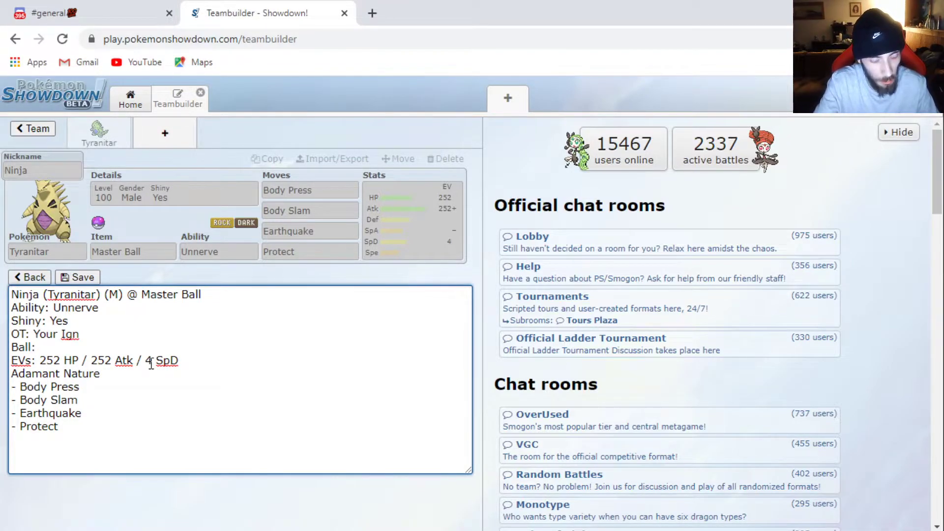
{"action": "type", "text": "Love"}
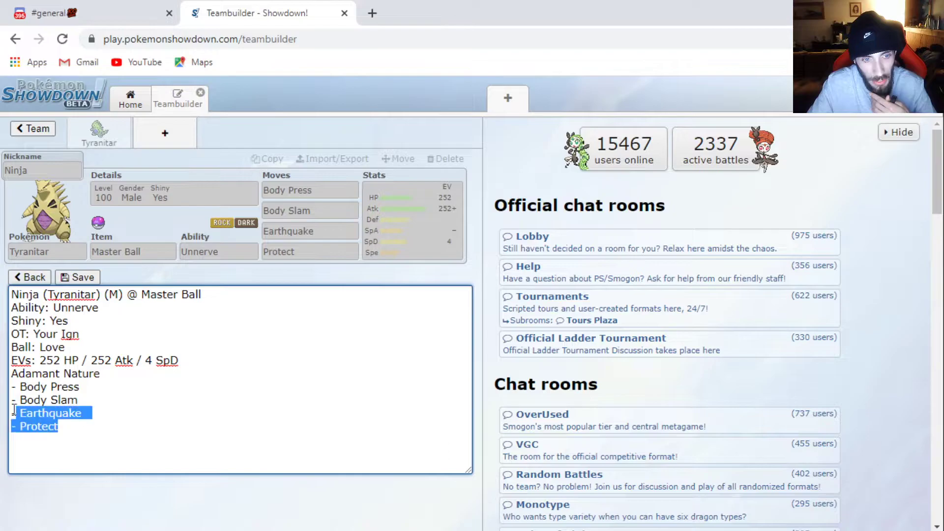
{"action": "key", "text": "ctrl+a"}
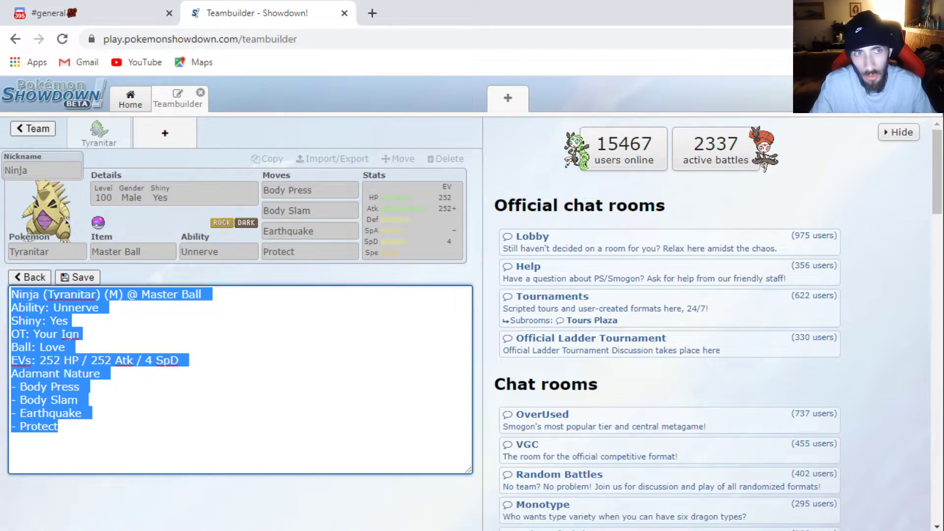
{"action": "left_click", "coordinate": [74, 13]}
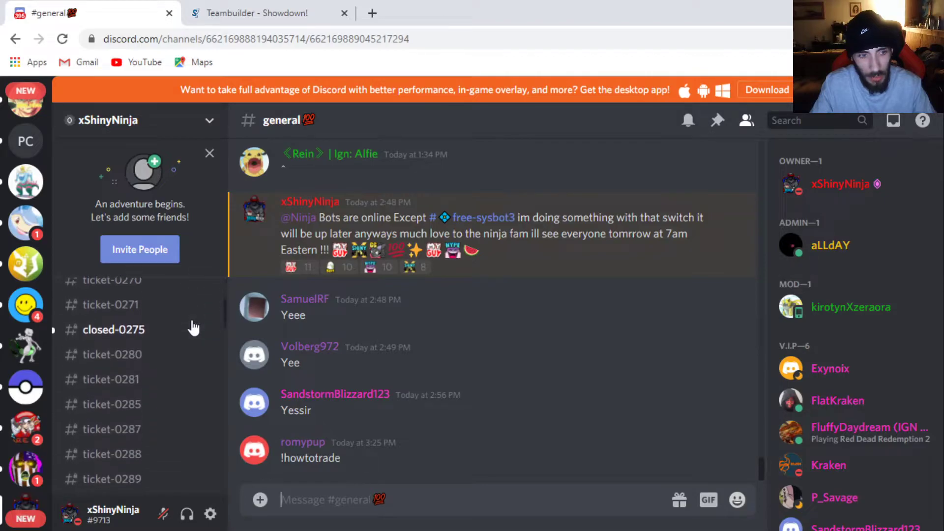
Check the free-sysbot, free-sysbot2 and free-sysbot3 channels, settling on free-sysbot3
{"action": "scroll", "scroll_direction": "down", "scroll_amount": 3}
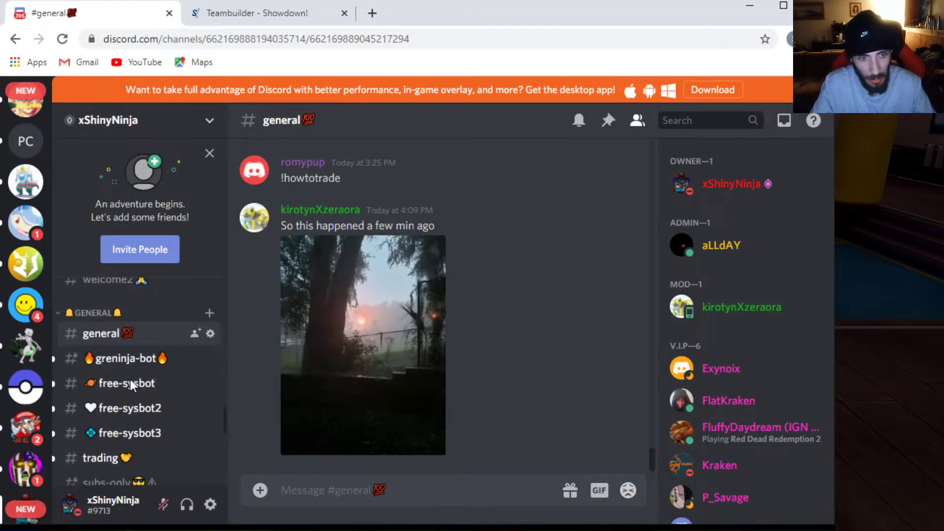
{"action": "left_click", "coordinate": [128, 433]}
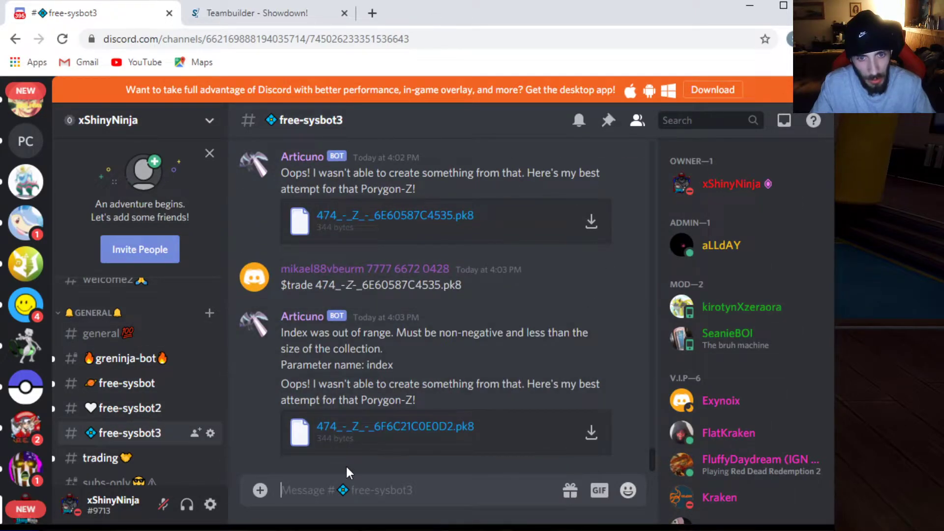
{"action": "mouse_move", "coordinate": [164, 450]}
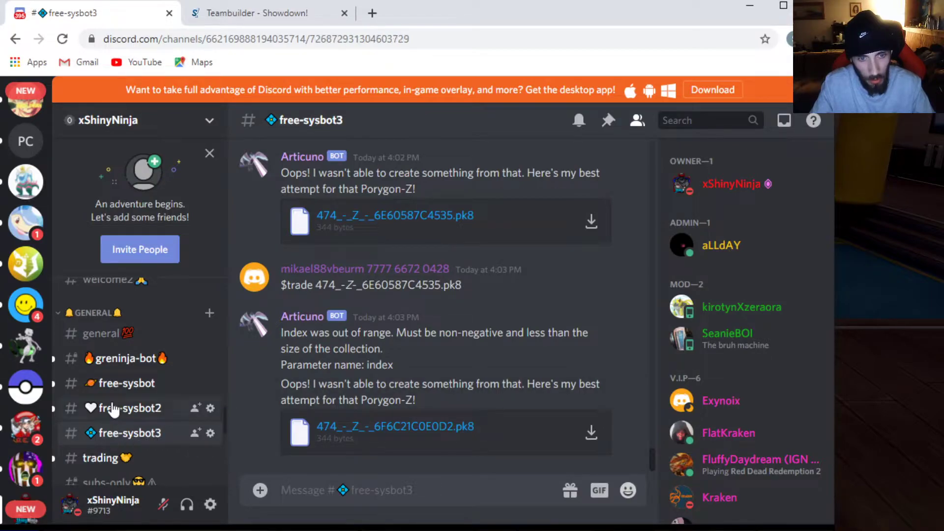
{"action": "left_click", "coordinate": [128, 408]}
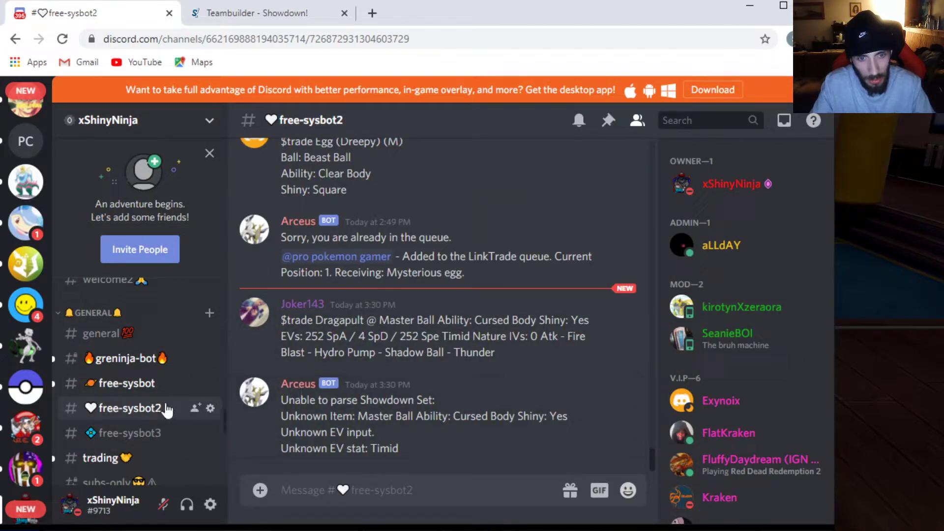
{"action": "left_click", "coordinate": [129, 383]}
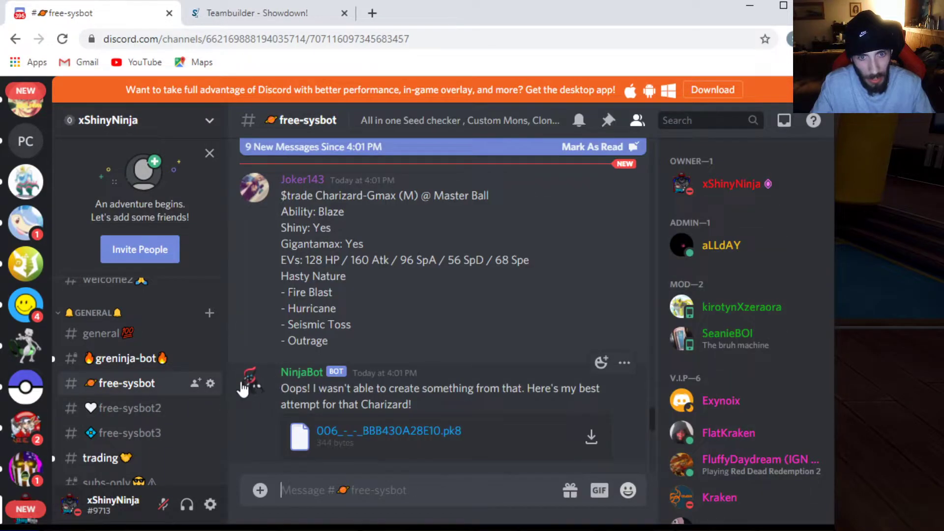
{"action": "left_click", "coordinate": [129, 433]}
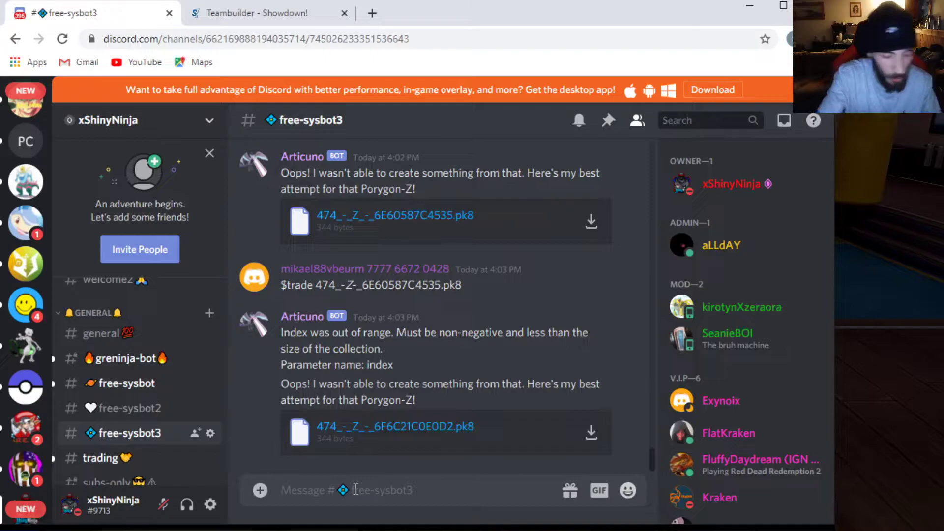
Send '$Trade' followed by the pasted Tyranitar set to the bot
{"action": "type", "text": "$T"}
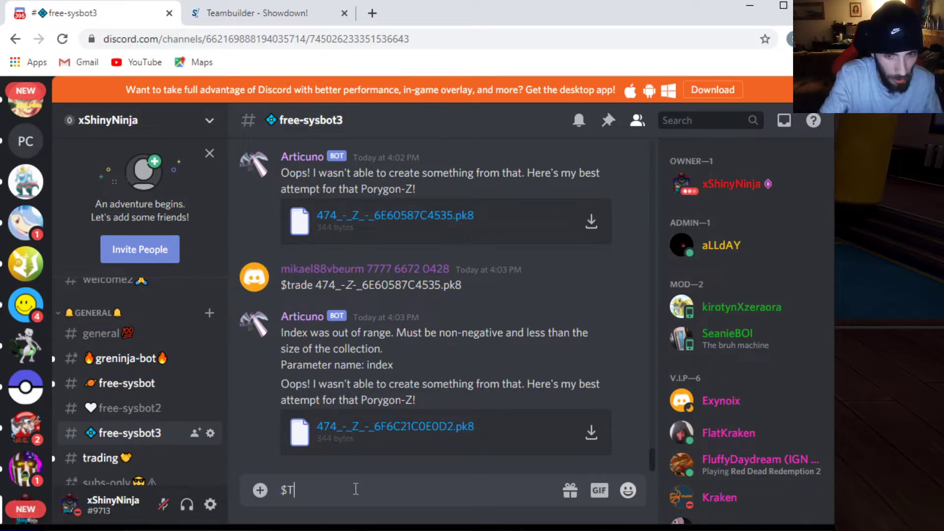
{"action": "type", "text": "rade Ninja (Tyranitar) (M) @ Master Ball"}
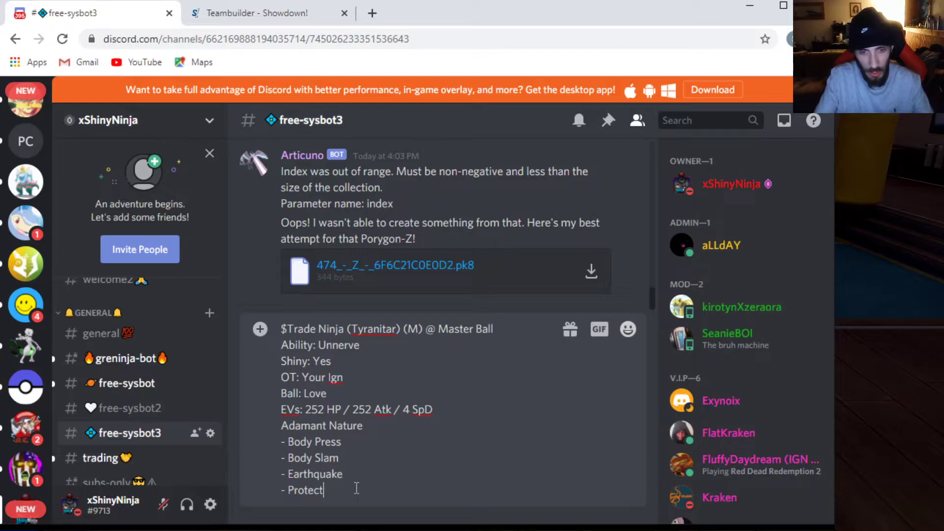
{"action": "key", "text": "Enter"}
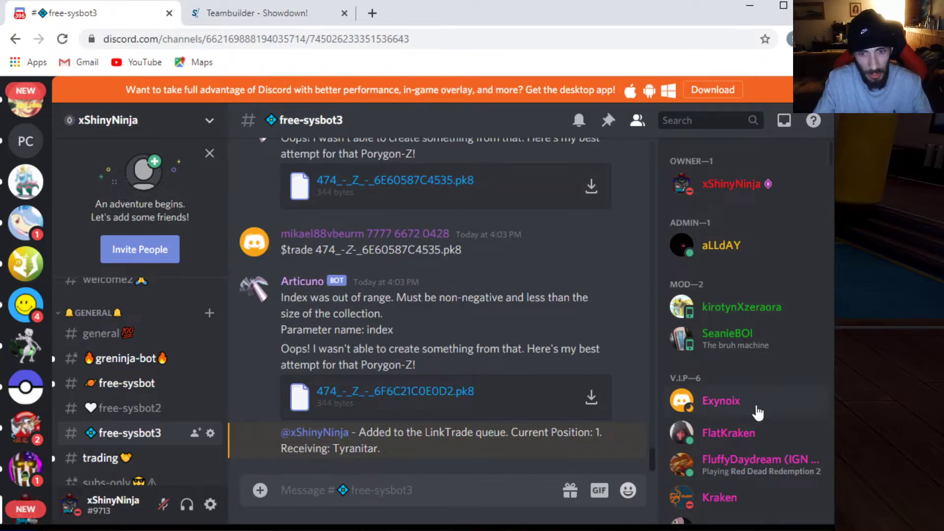
{"action": "mouse_move", "coordinate": [542, 449]}
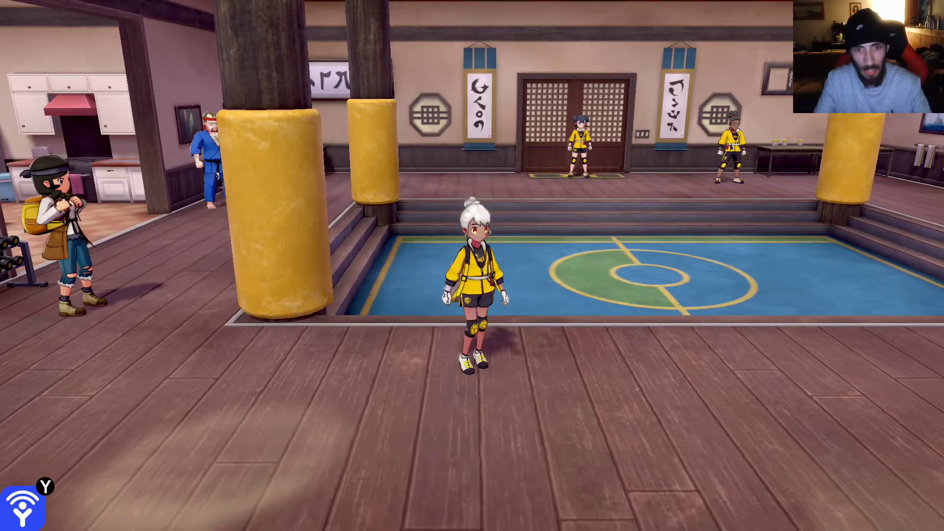
From Y-Comm choose Link Trade and enter the eight-digit Link Code on the keypad
{"action": "key", "text": "Y"}
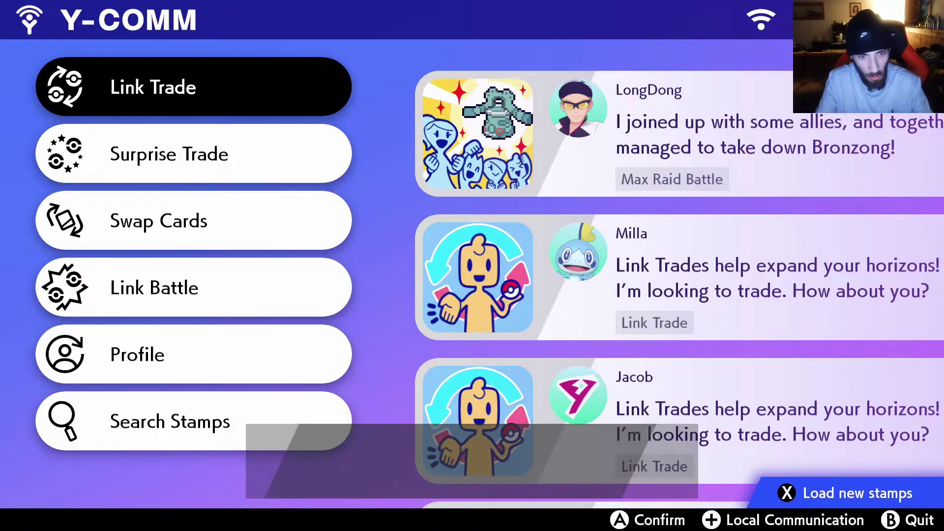
{"action": "left_click", "coordinate": [153, 87]}
{"action": "type", "text": "1403"}
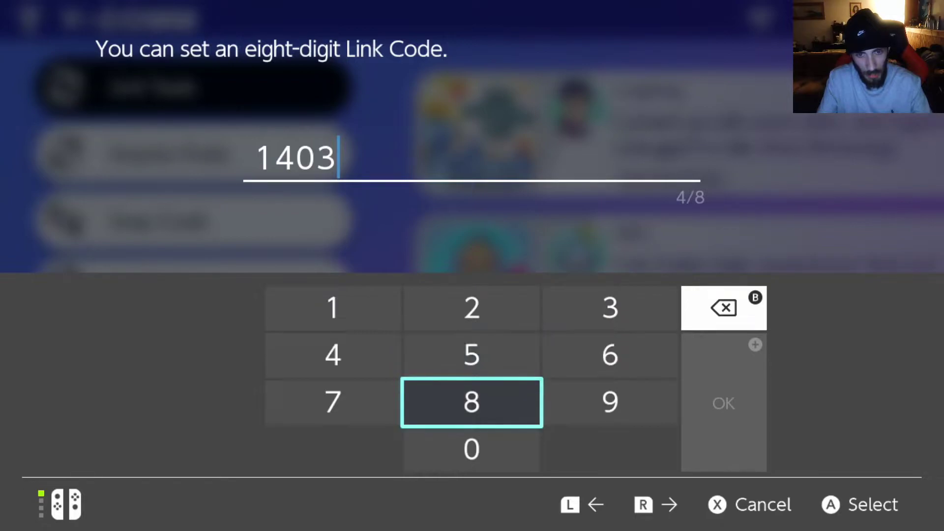
{"action": "left_click", "coordinate": [471, 403]}
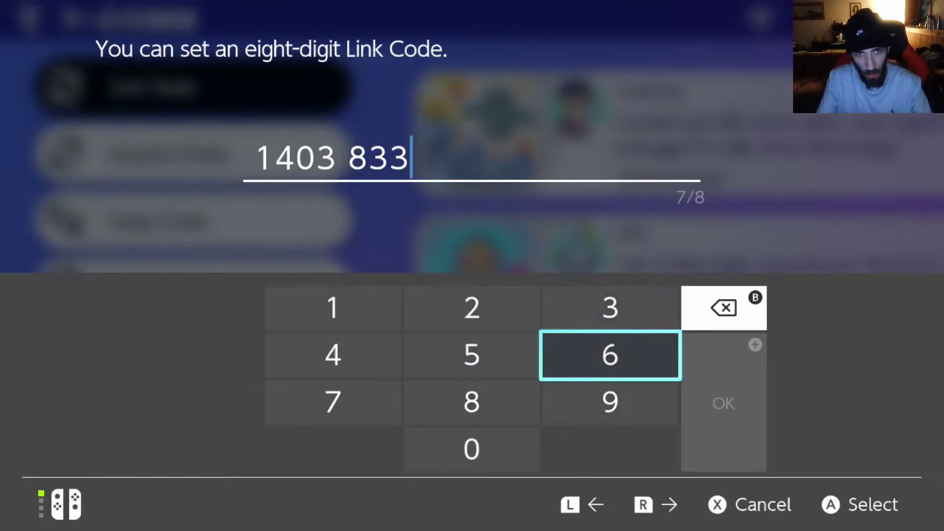
{"action": "left_click", "coordinate": [610, 355]}
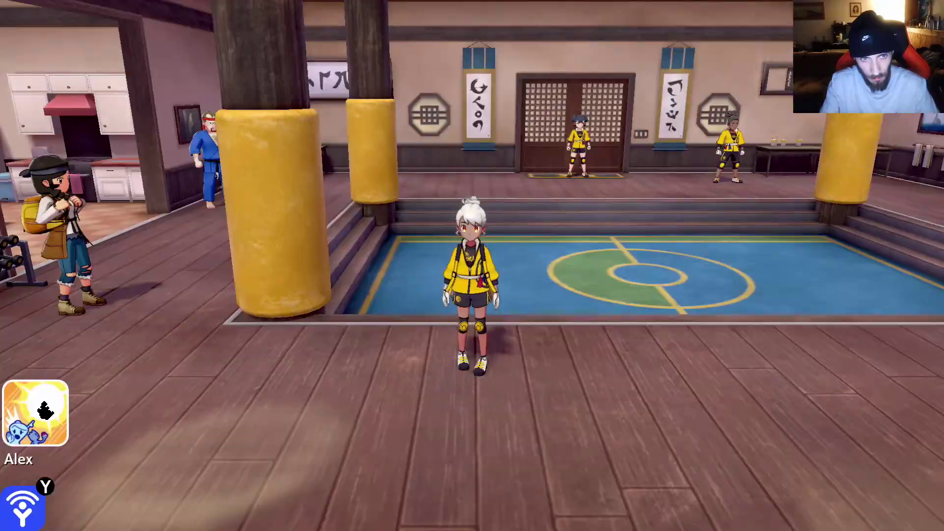
Check the traded Tyranitar 'Ninja' in Box 7 of the Pokémon boxes
{"action": "key", "text": "X"}
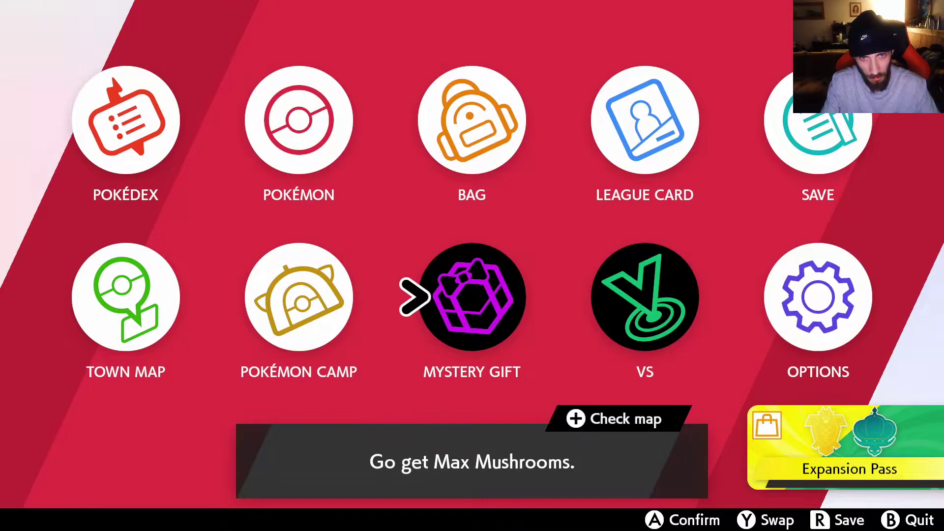
{"action": "left_click", "coordinate": [299, 120]}
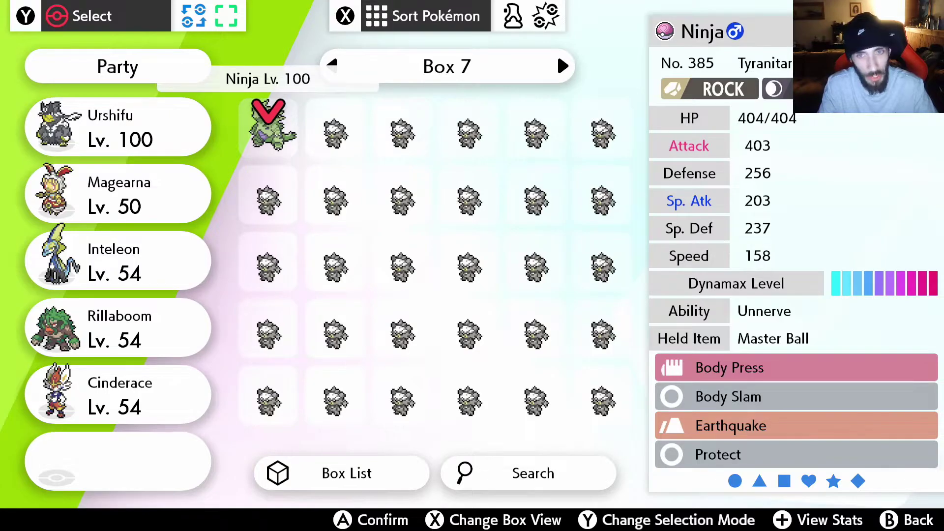
{"action": "left_click", "coordinate": [268, 129]}
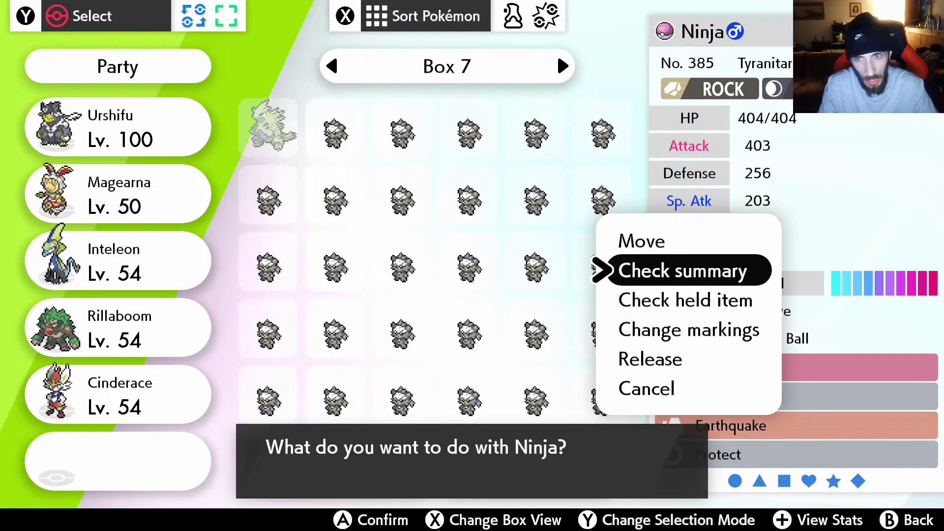
{"action": "key", "text": "Down"}
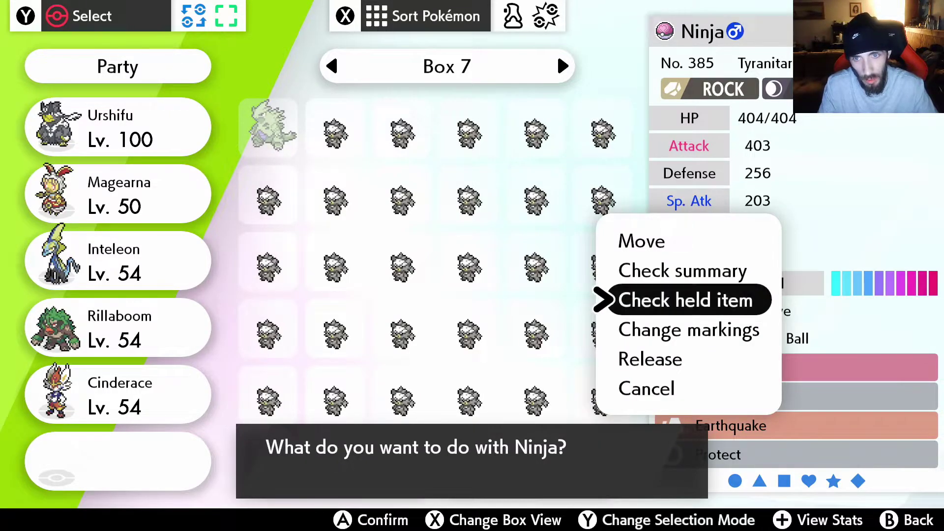
{"action": "key", "text": "Up"}
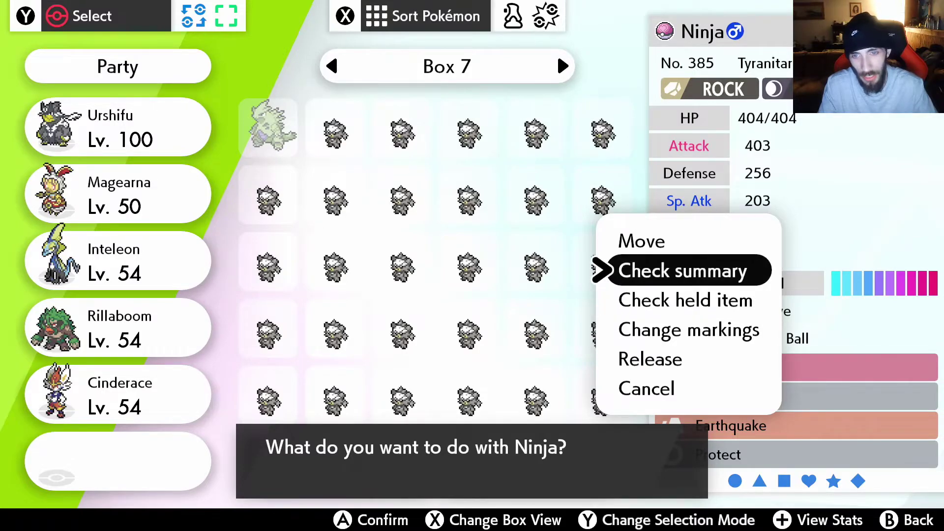
{"action": "left_click", "coordinate": [683, 271]}
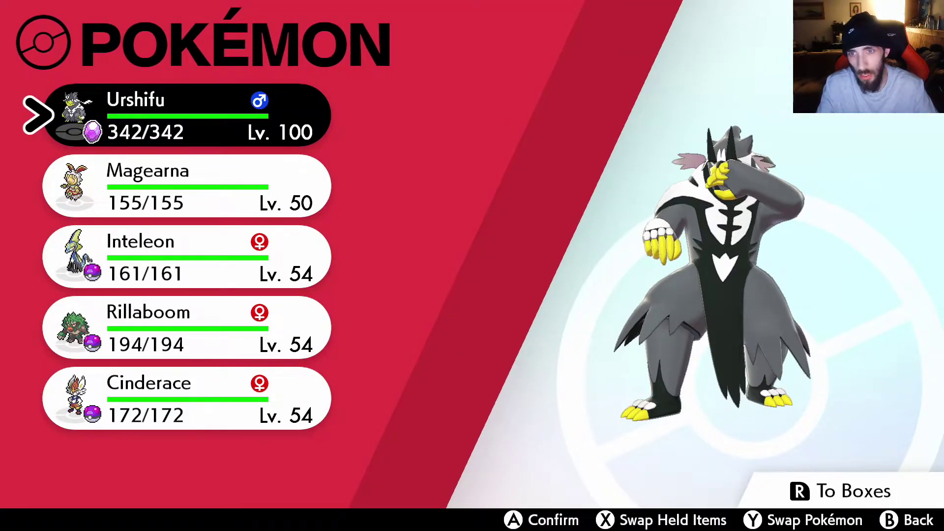
Leave the game menu and start a new empty team in the Showdown teambuilder
{"action": "key", "text": "B"}
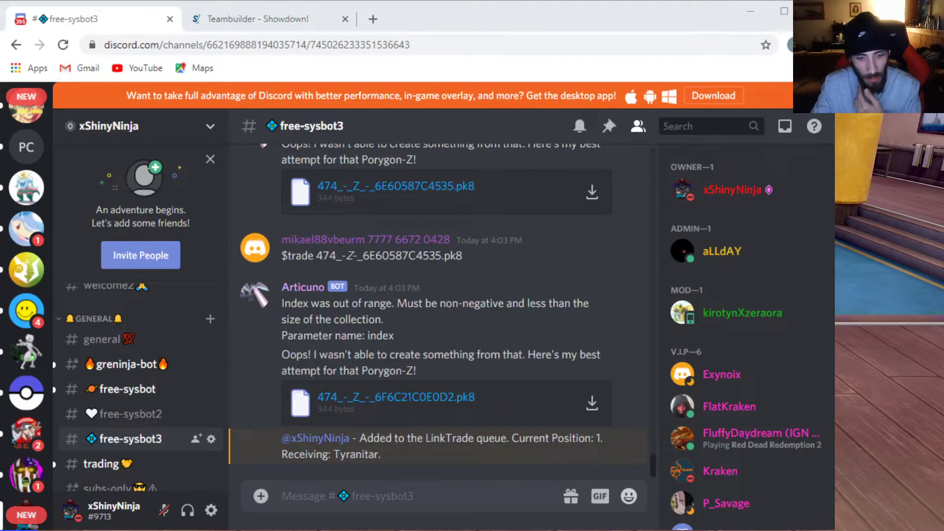
{"action": "left_click", "coordinate": [253, 19]}
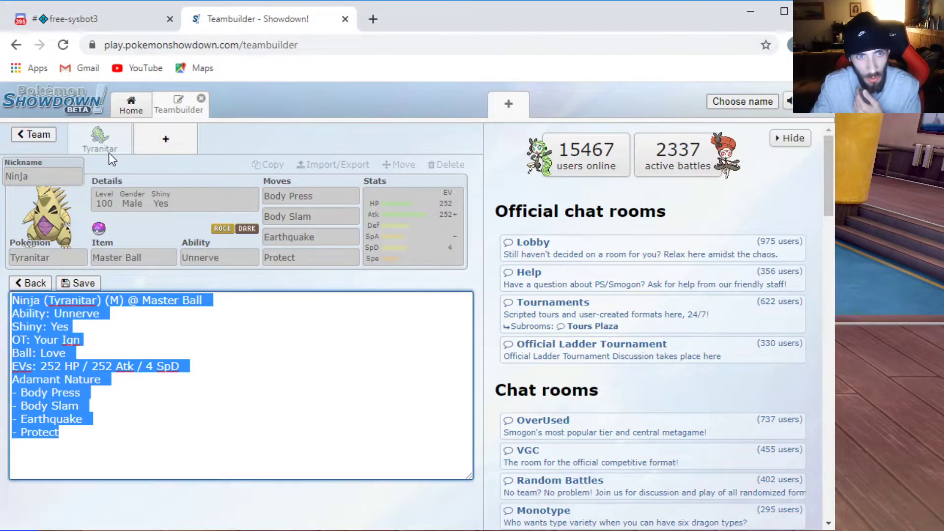
{"action": "left_click", "coordinate": [31, 283]}
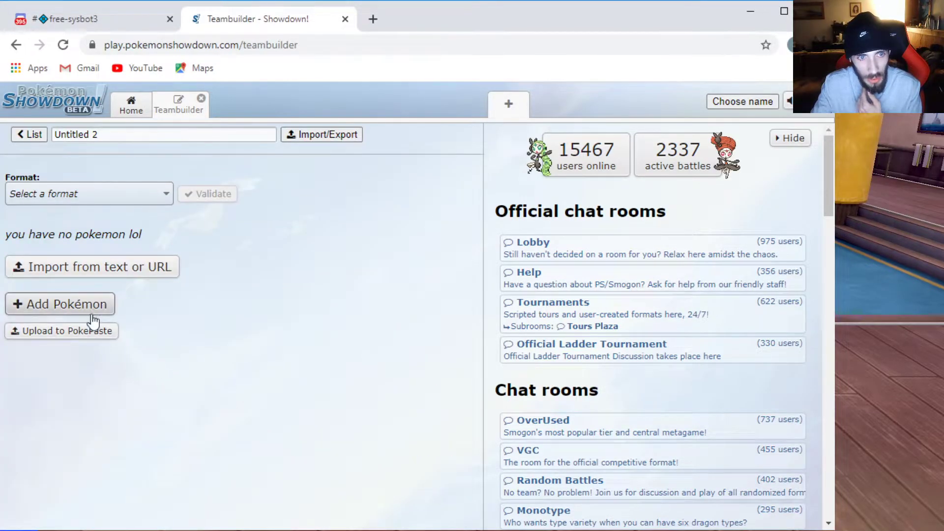
Add Charmander to the new team by searching 'Char'
{"action": "left_click", "coordinate": [59, 303]}
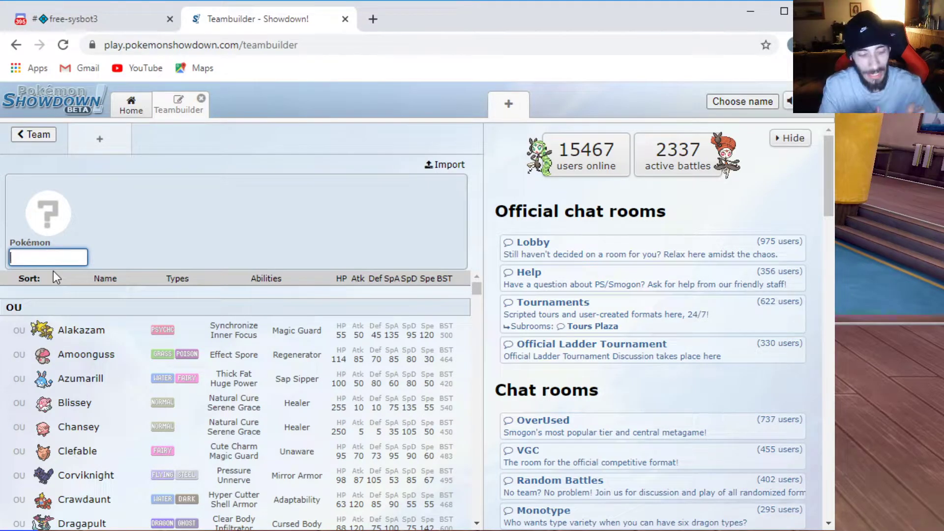
{"action": "type", "text": "Char"}
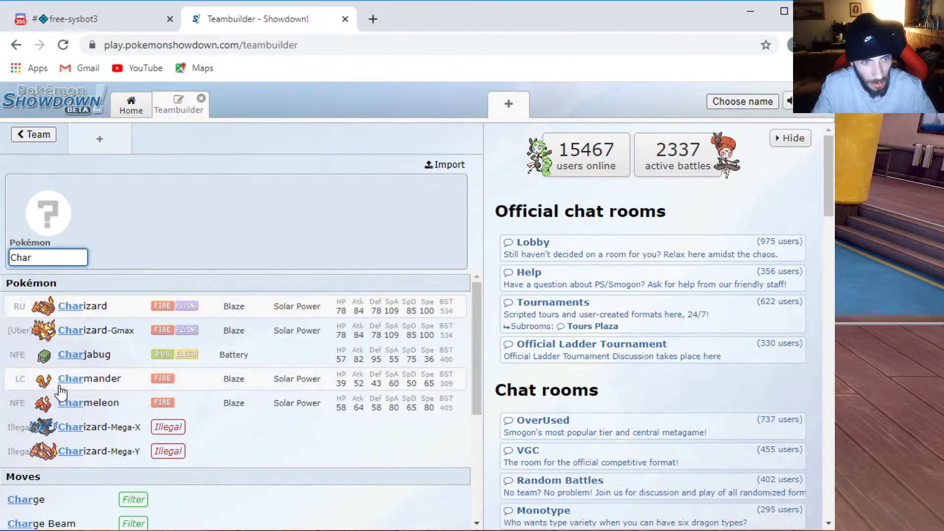
{"action": "left_click", "coordinate": [89, 378]}
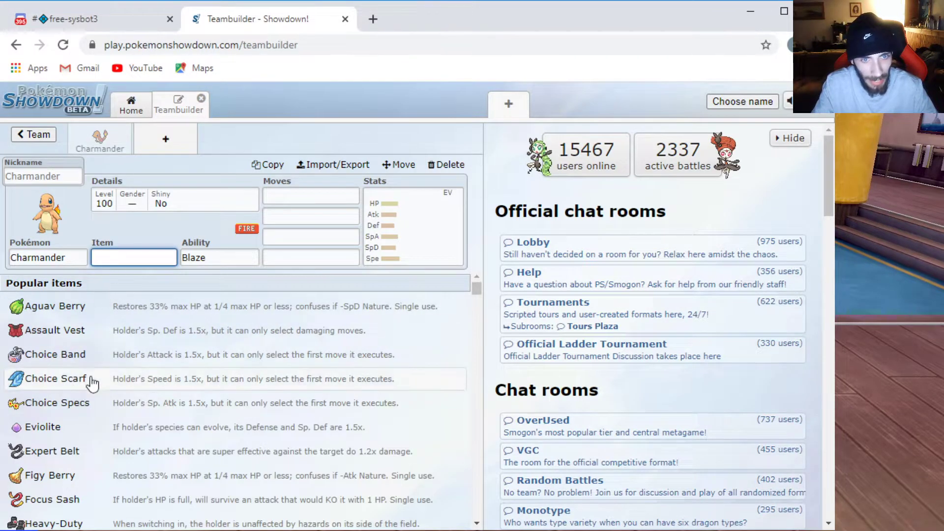
{"action": "mouse_move", "coordinate": [116, 352]}
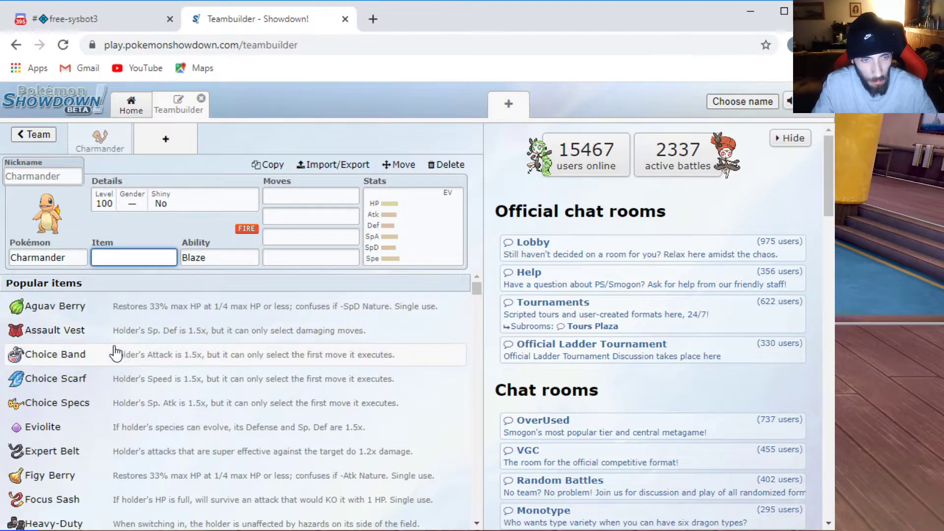
Set Charmander to level 1, male, shiny, and nickname it 'Egg'
{"action": "left_click", "coordinate": [103, 200]}
{"action": "type", "text": "1"}
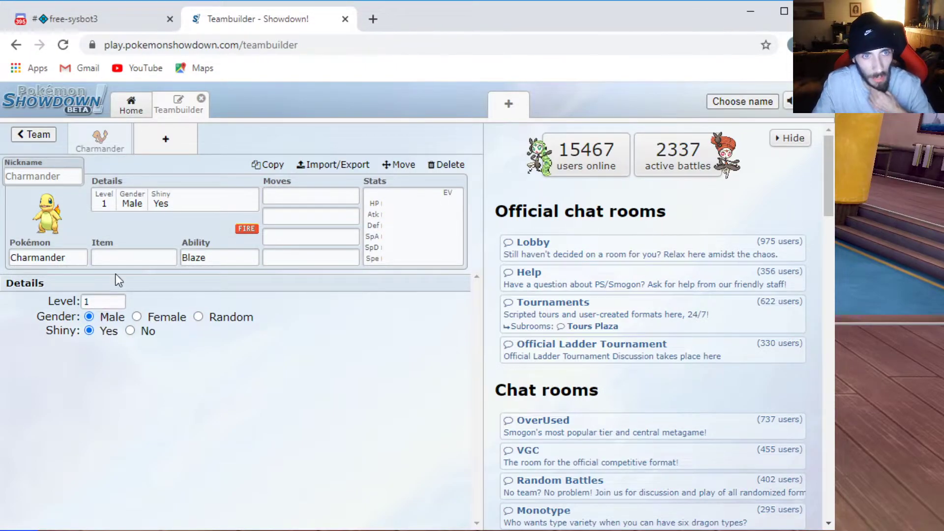
{"action": "type", "text": "xShinyNinj"}
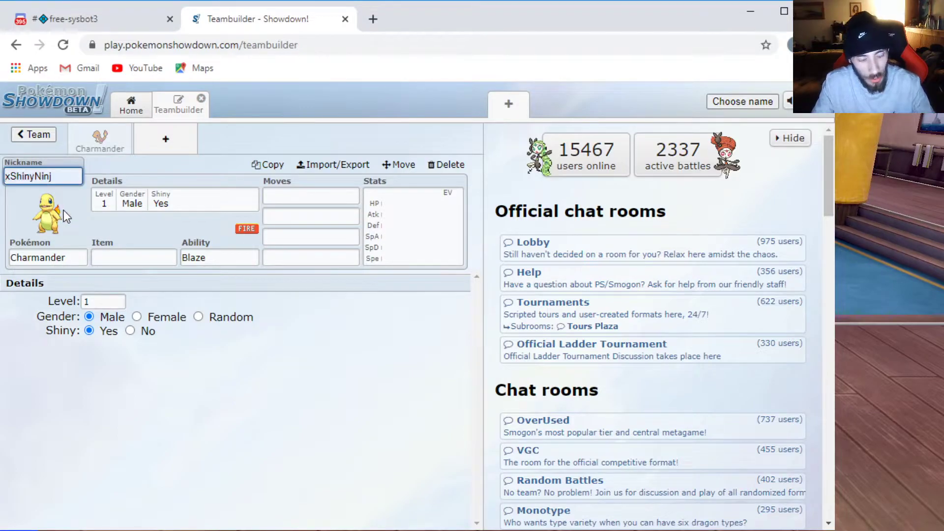
{"action": "type", "text": "E"}
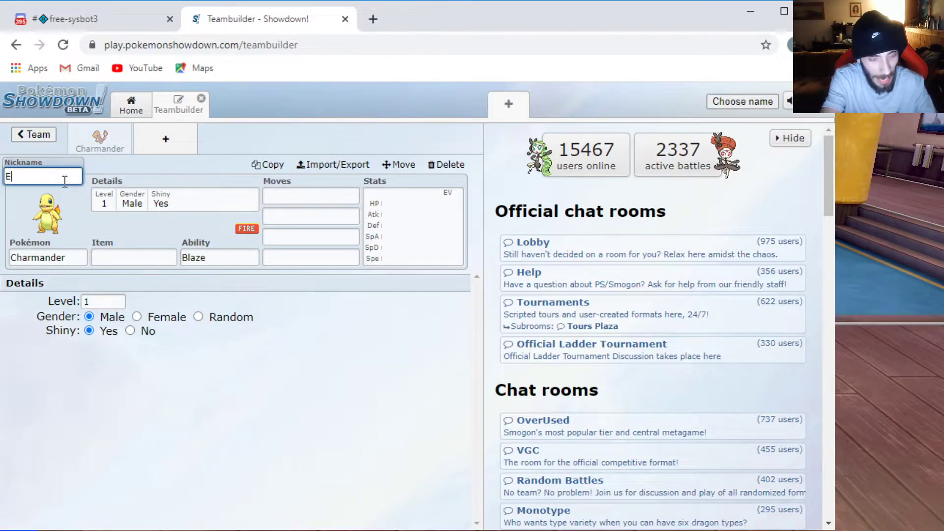
{"action": "type", "text": "gg"}
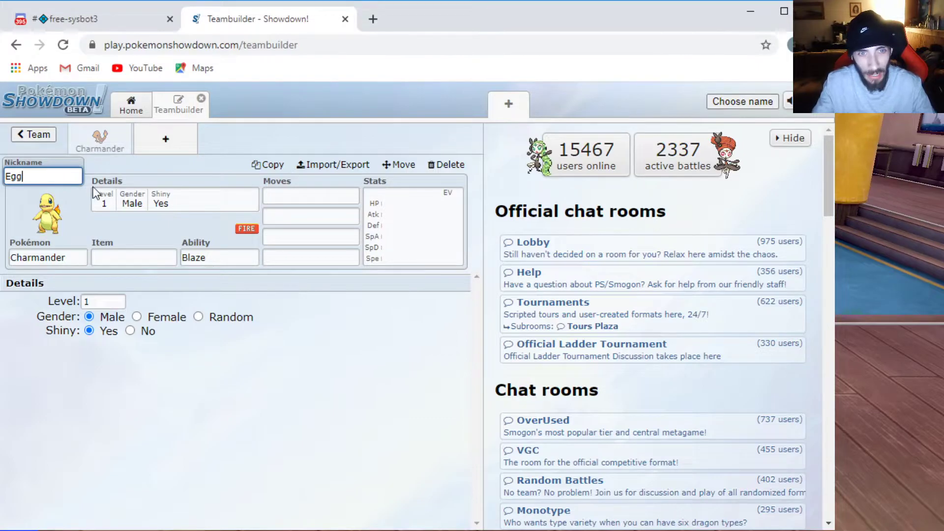
Bring up Charmander's learnable move list, then return to Discord
{"action": "left_click", "coordinate": [311, 195]}
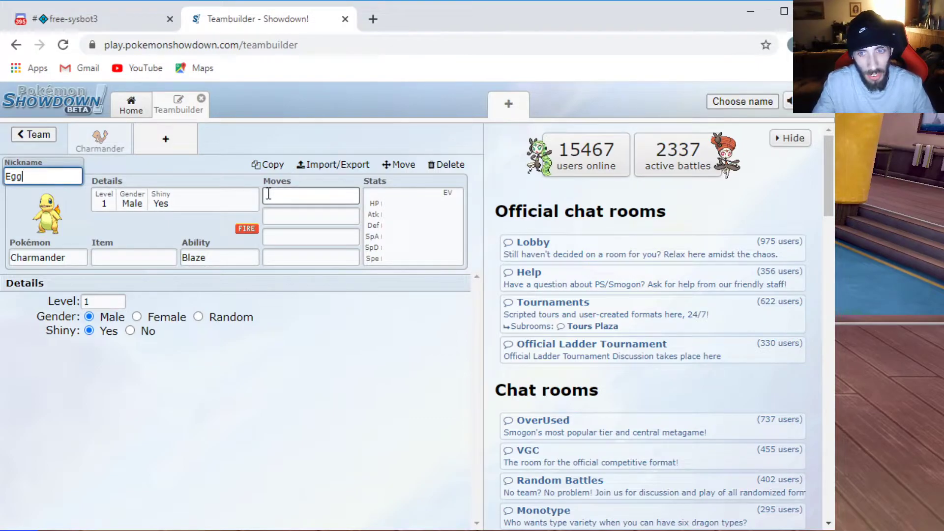
{"action": "left_click", "coordinate": [310, 194]}
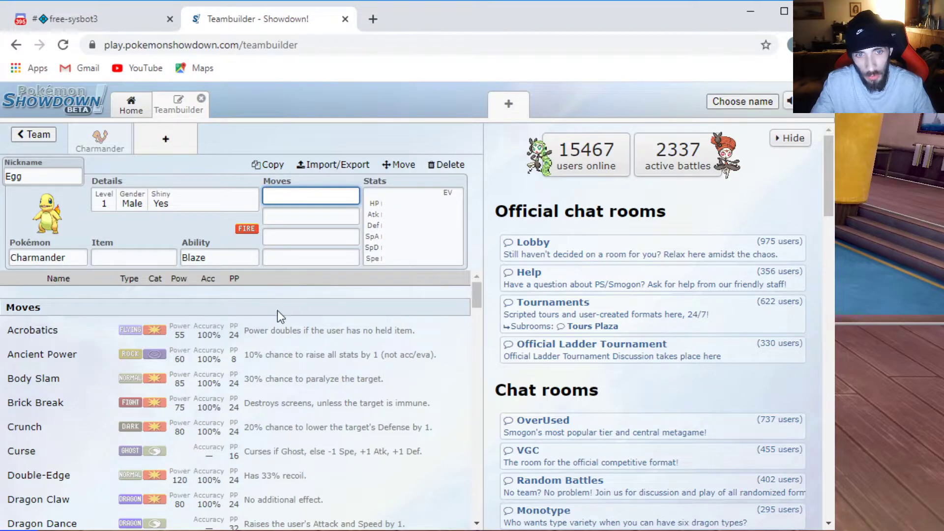
{"action": "left_click", "coordinate": [74, 19]}
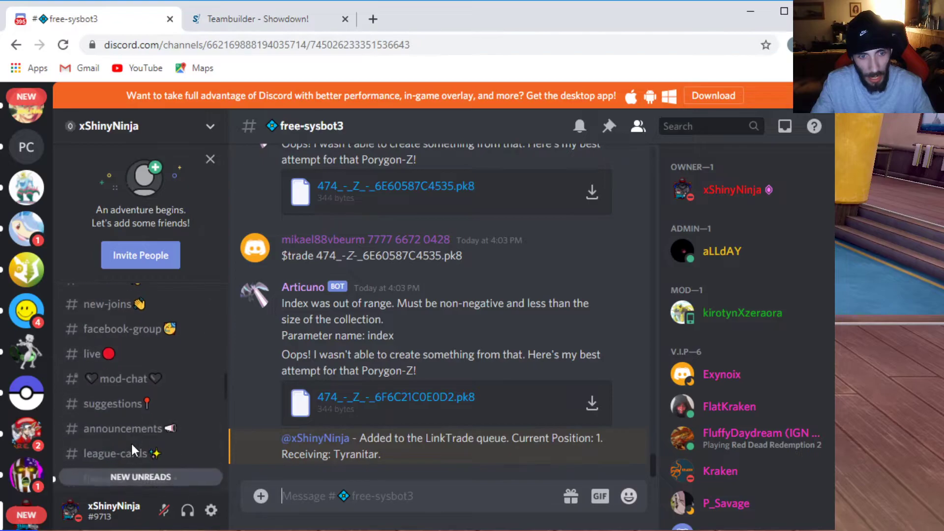
Scroll #announcements down to the Egg (Charmander) example sets for shiny, IVs and moves
{"action": "left_click", "coordinate": [123, 428]}
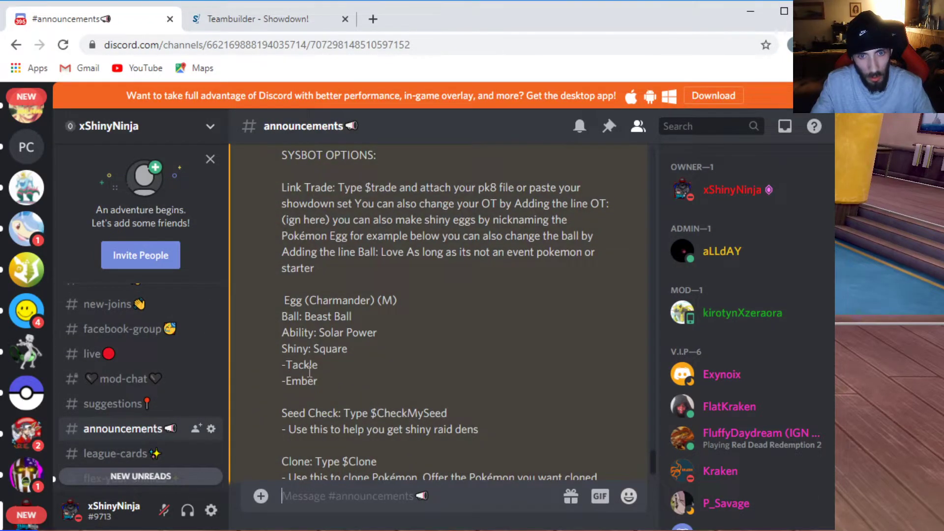
{"action": "scroll", "scroll_direction": "up", "scroll_amount": 3}
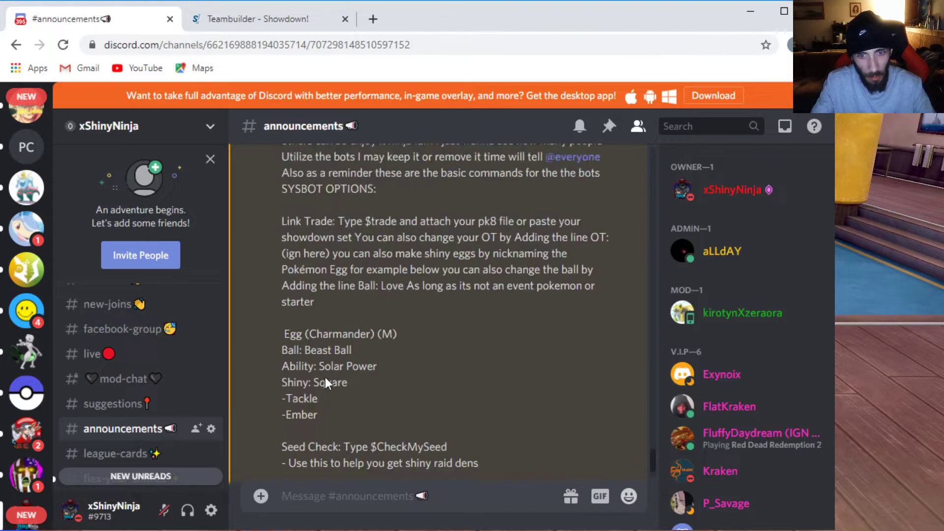
{"action": "scroll", "scroll_direction": "down", "scroll_amount": 3}
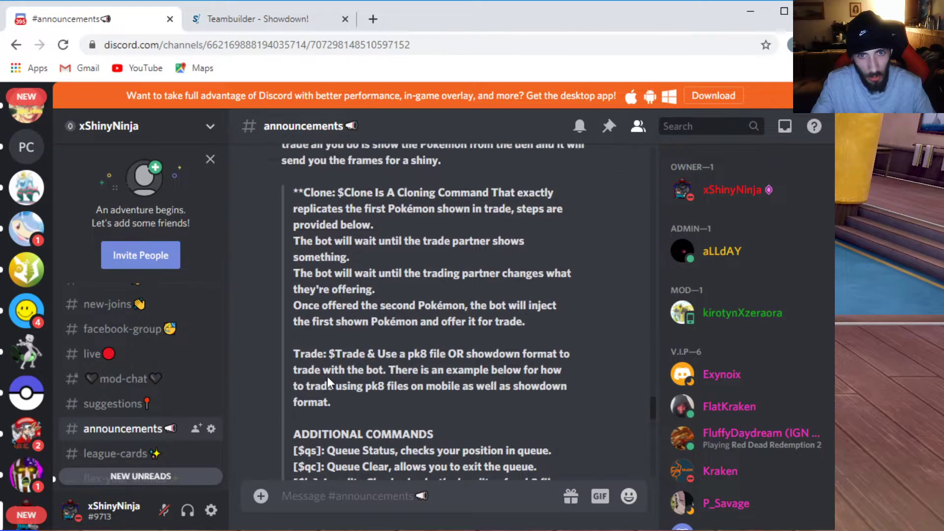
{"action": "scroll", "scroll_direction": "down", "scroll_amount": 3}
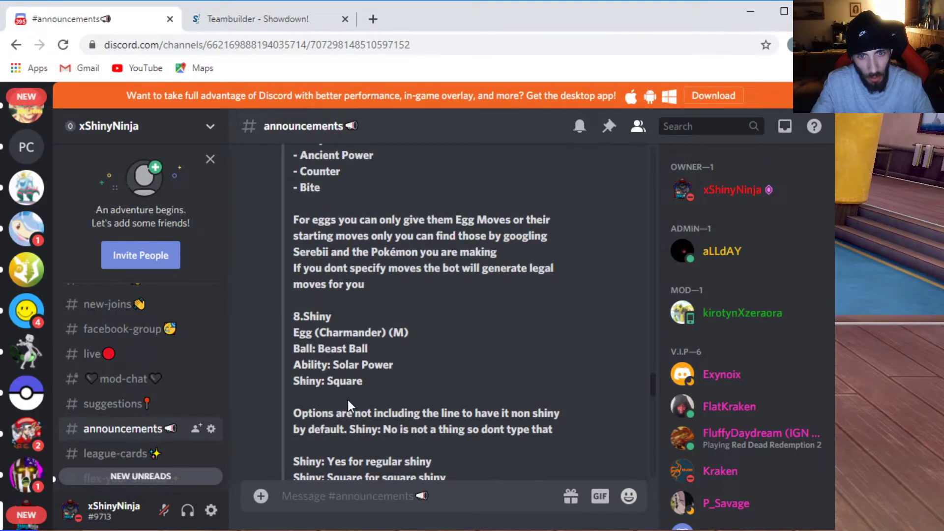
{"action": "scroll", "scroll_direction": "down", "scroll_amount": 3}
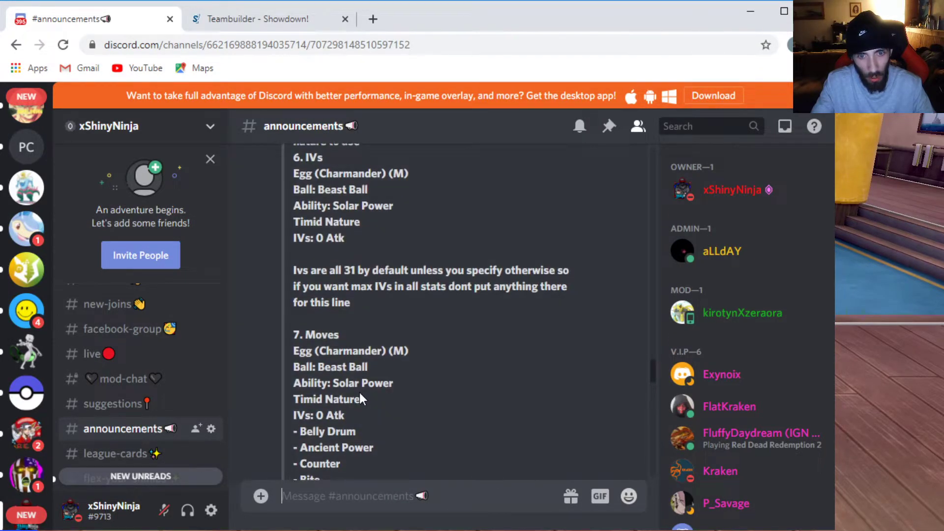
{"action": "scroll", "scroll_direction": "down", "scroll_amount": 3}
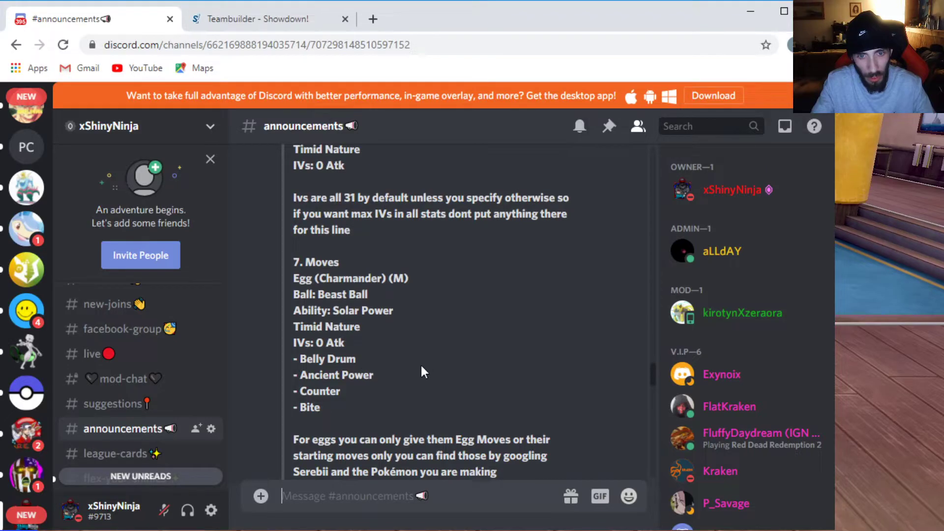
{"action": "mouse_move", "coordinate": [245, 154]}
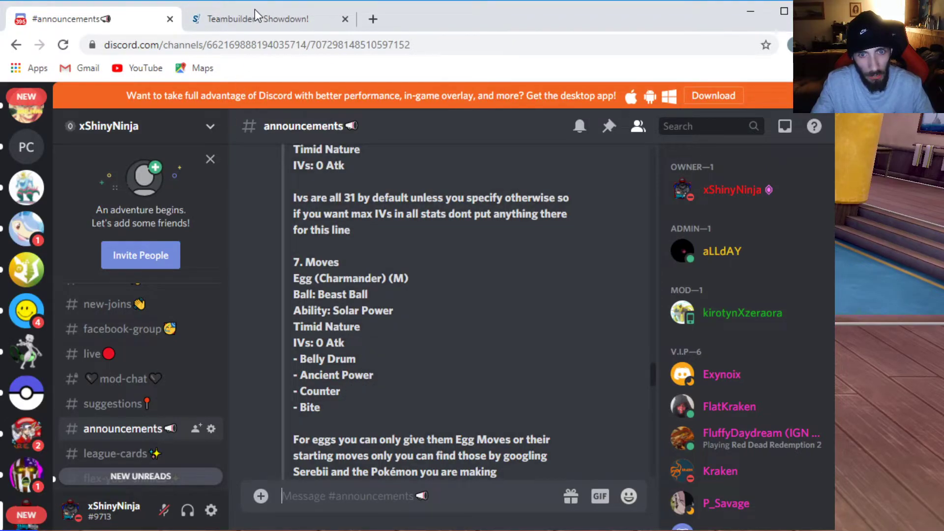
Give Charmander 'Egg' Belly Drum and Ancient Power, and change its ability to Solar Power
{"action": "left_click", "coordinate": [258, 19]}
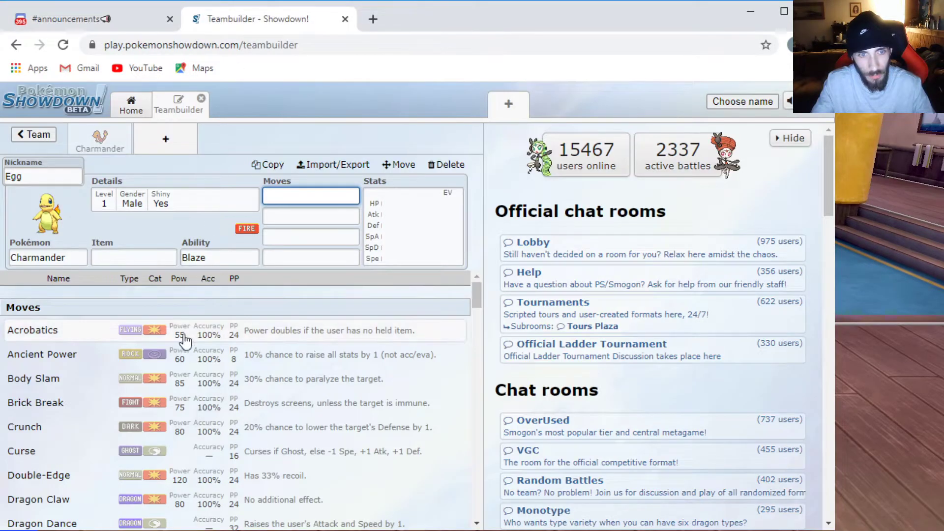
{"action": "scroll", "scroll_direction": "down", "scroll_amount": 3}
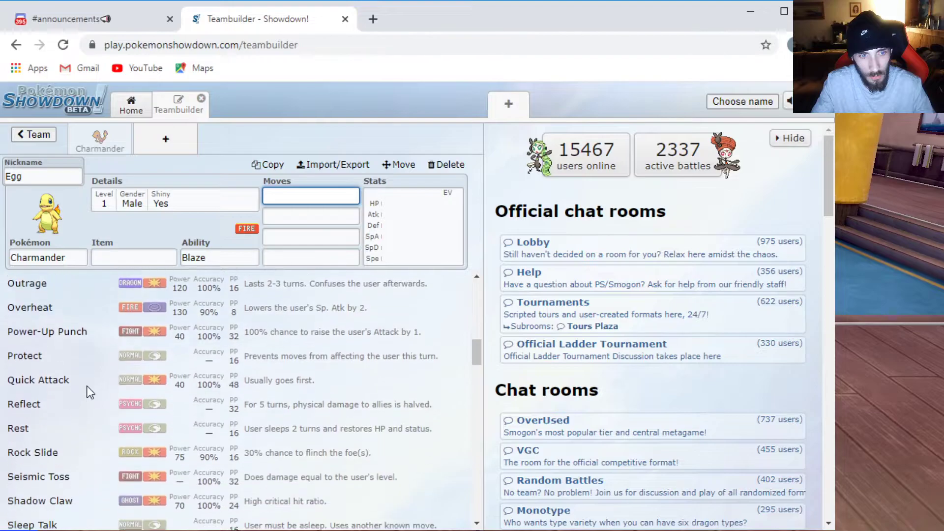
{"action": "scroll", "scroll_direction": "down", "scroll_amount": 3}
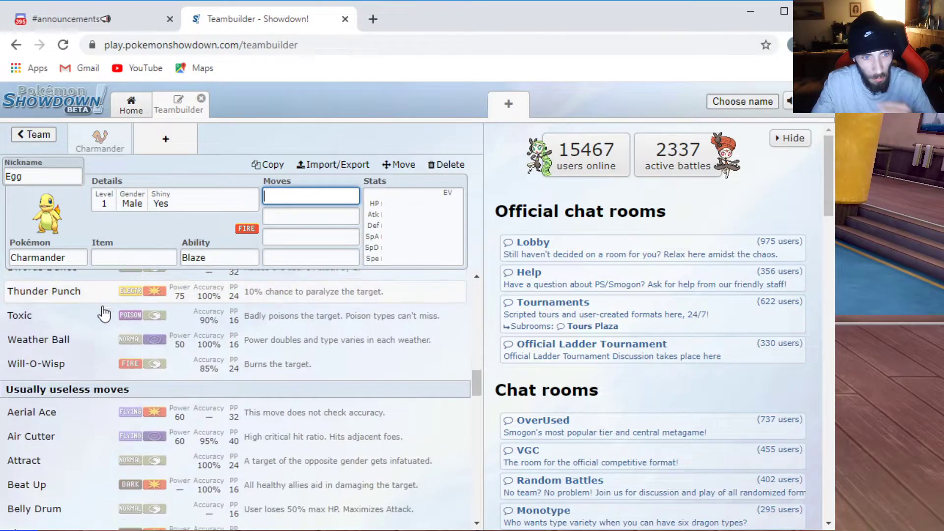
{"action": "left_click", "coordinate": [30, 508]}
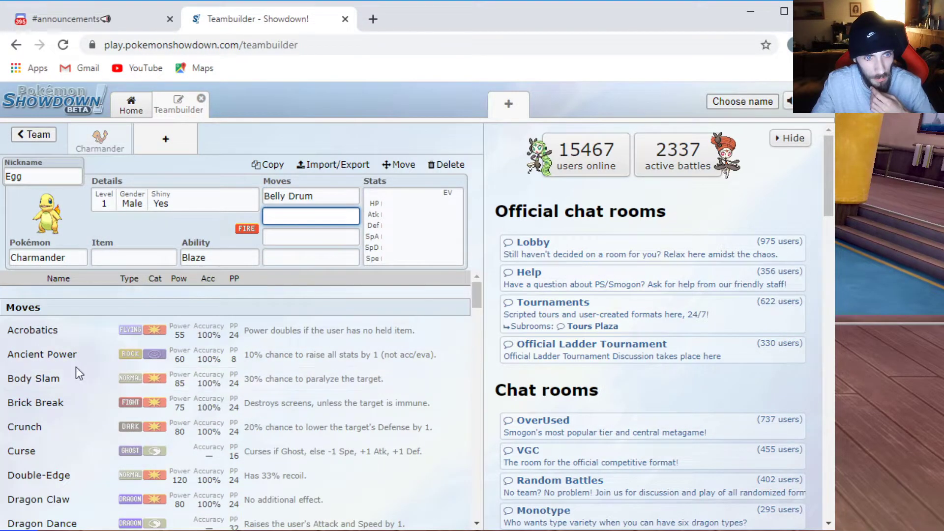
{"action": "left_click", "coordinate": [42, 355]}
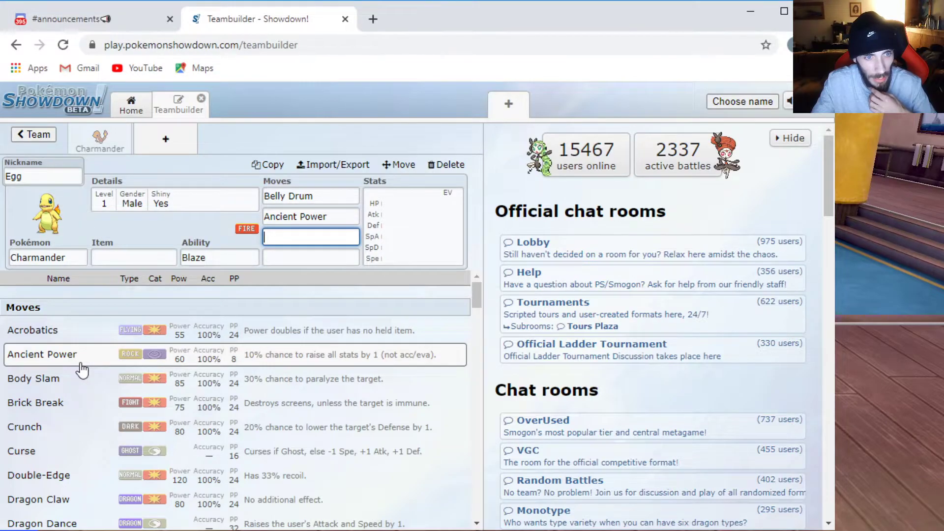
{"action": "scroll", "scroll_direction": "down", "scroll_amount": 3}
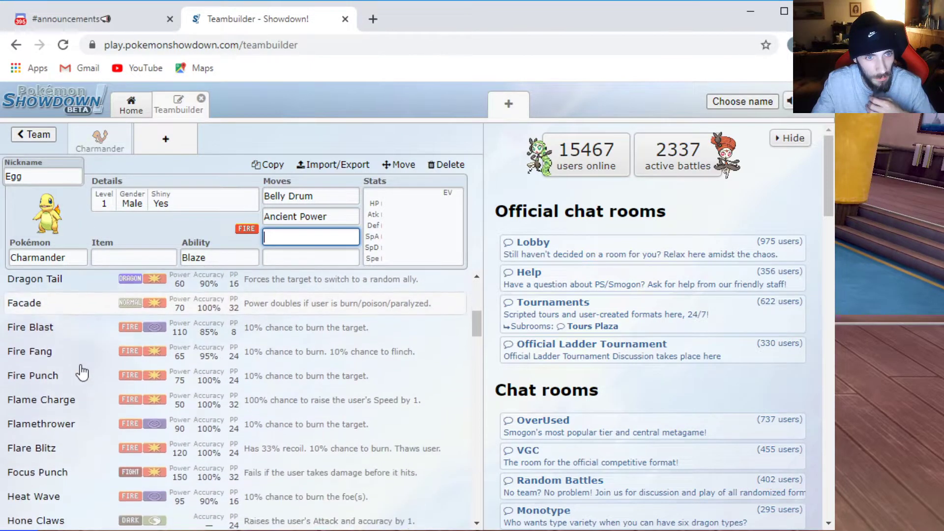
{"action": "scroll", "scroll_direction": "down", "scroll_amount": 3}
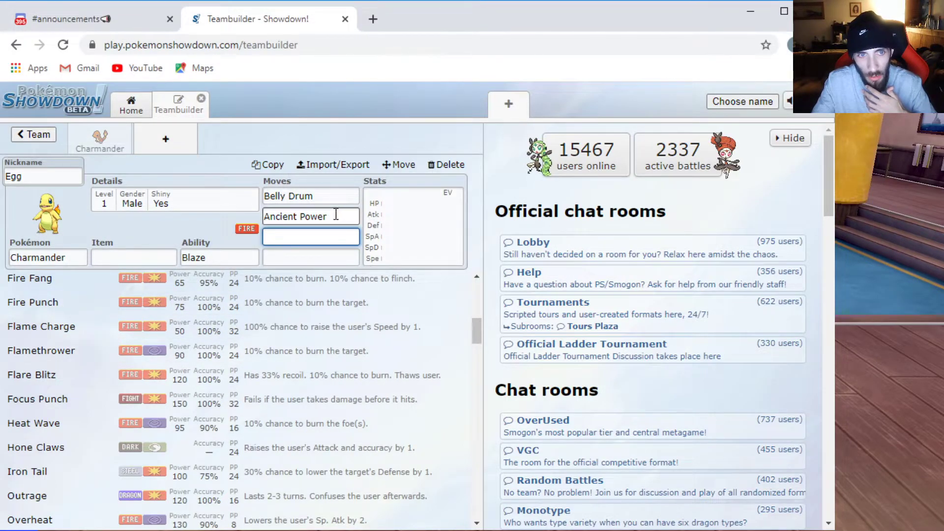
{"action": "left_click", "coordinate": [219, 257]}
{"action": "type", "text": "Solar Power"}
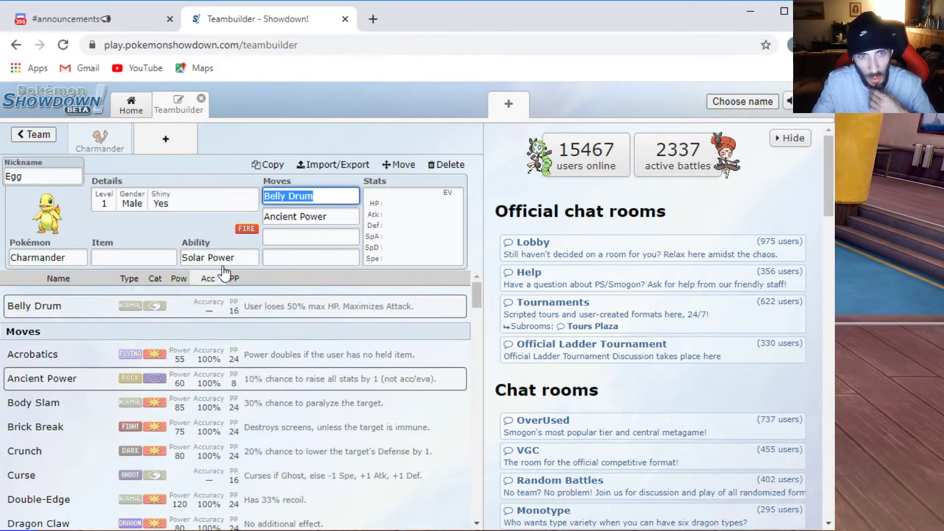
Show the Charmander 'Egg' set as plain text through Import/Export
{"action": "left_click", "coordinate": [333, 164]}
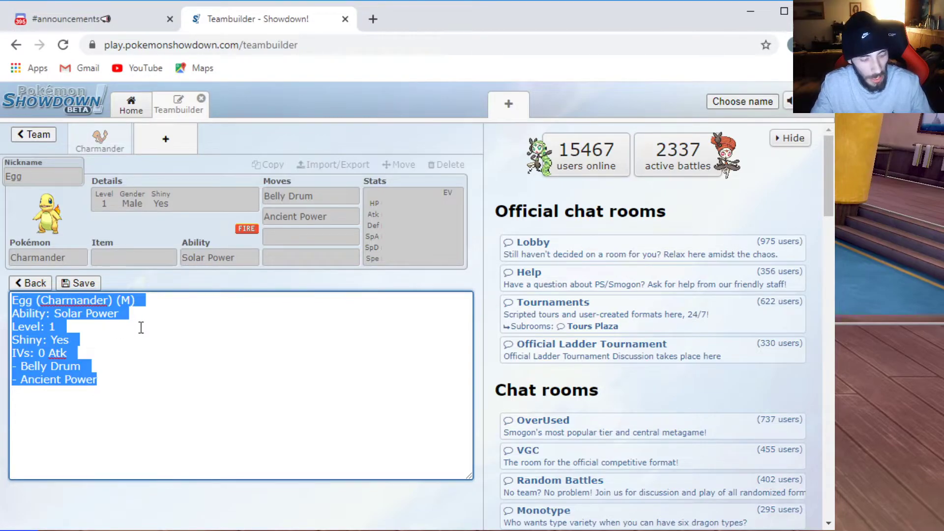
{"action": "mouse_move", "coordinate": [144, 317]}
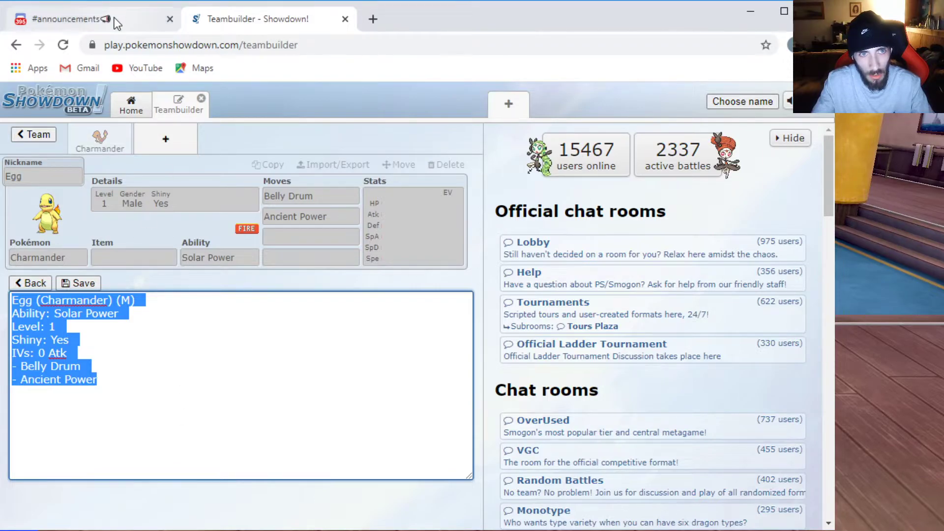
Post '$trade' with the pasted Egg (Charmander) set in #free-sysbot3
{"action": "left_click", "coordinate": [74, 18]}
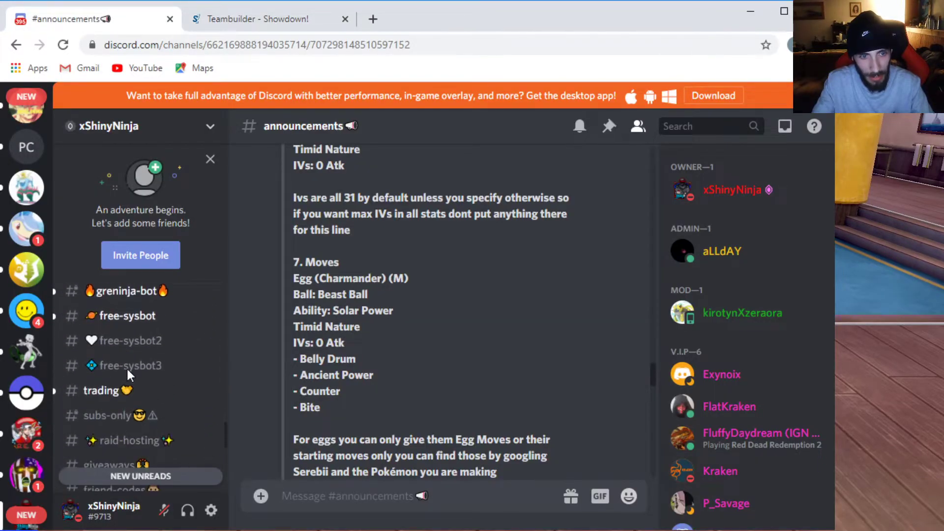
{"action": "left_click", "coordinate": [131, 366]}
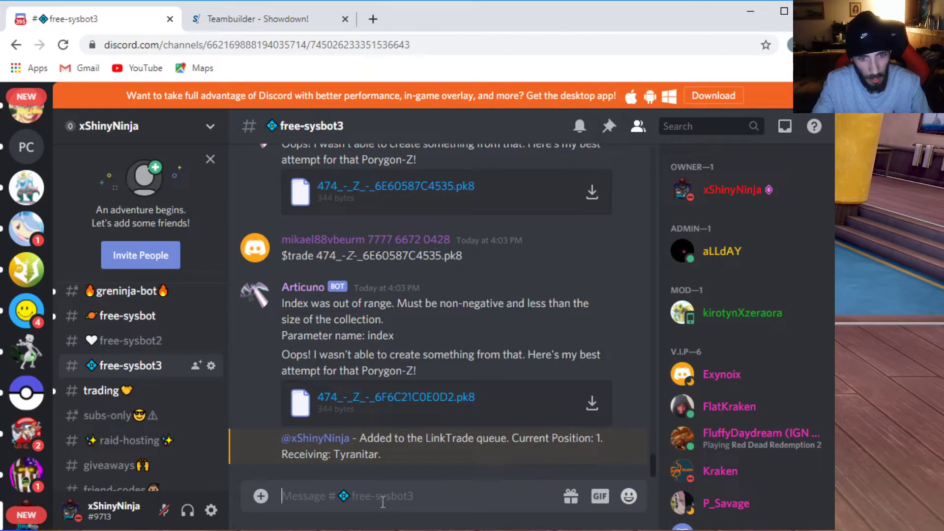
{"action": "type", "text": "$tr"}
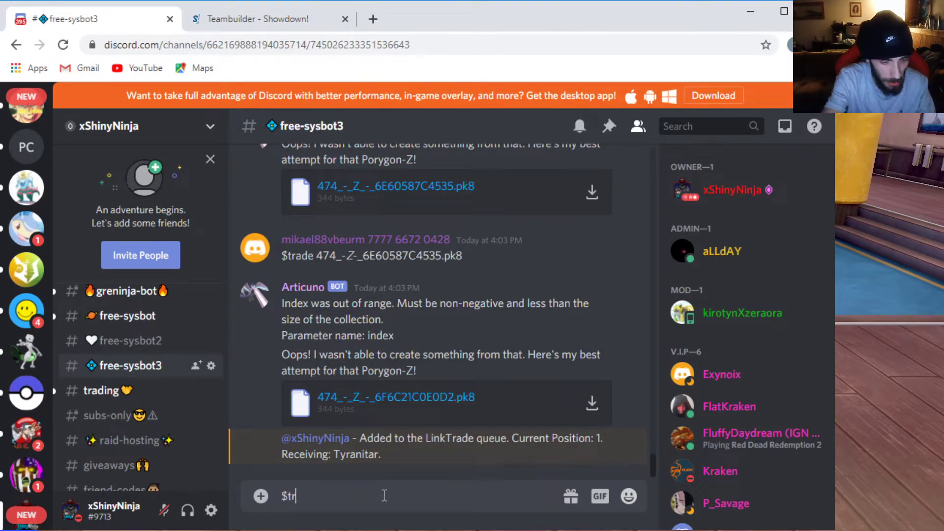
{"action": "type", "text": "$trade Egg (Charmander) (M)"}
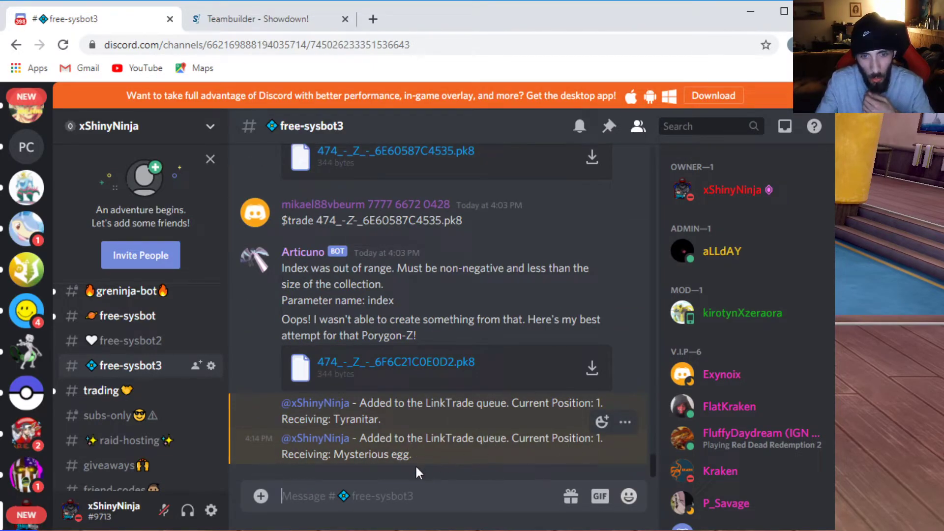
{"action": "mouse_move", "coordinate": [396, 470]}
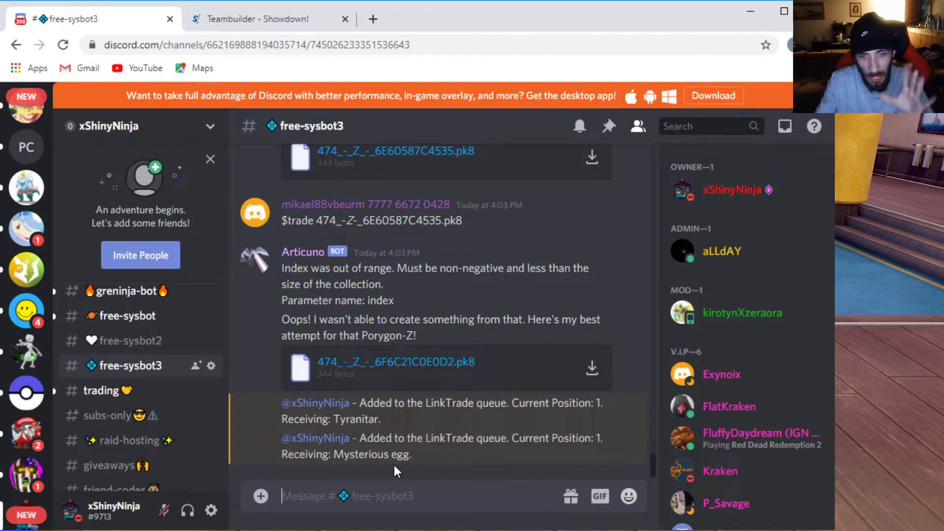
{"action": "mouse_move", "coordinate": [712, 32]}
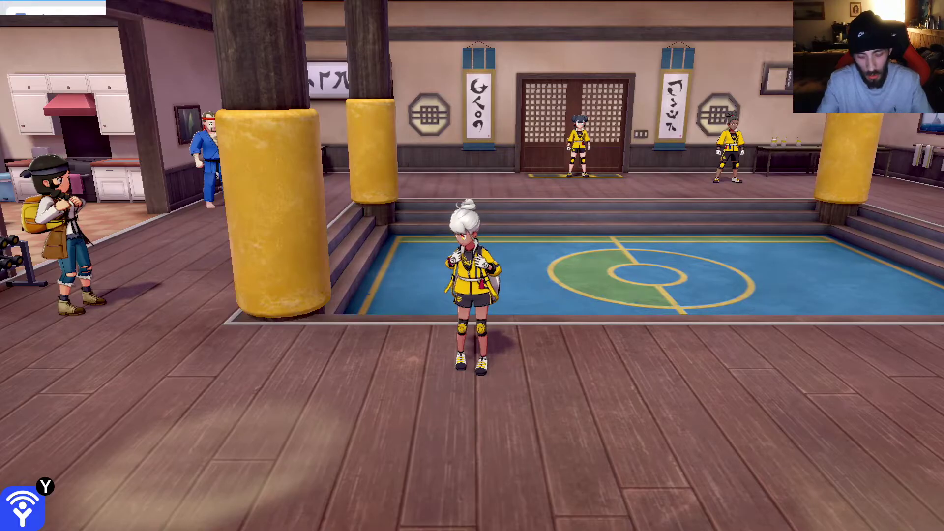
Start a Y-Comm Link Trade and enter the bot's link code
{"action": "key", "text": "Y"}
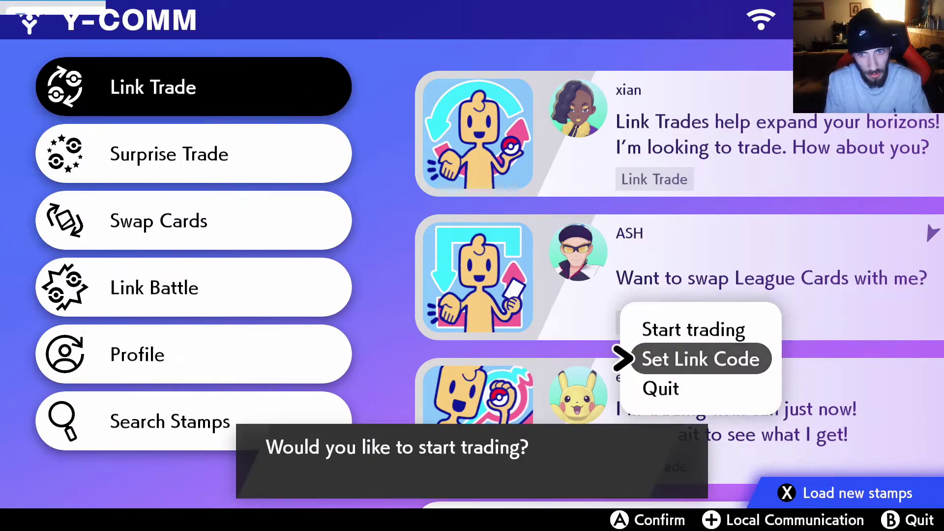
{"action": "left_click", "coordinate": [701, 359]}
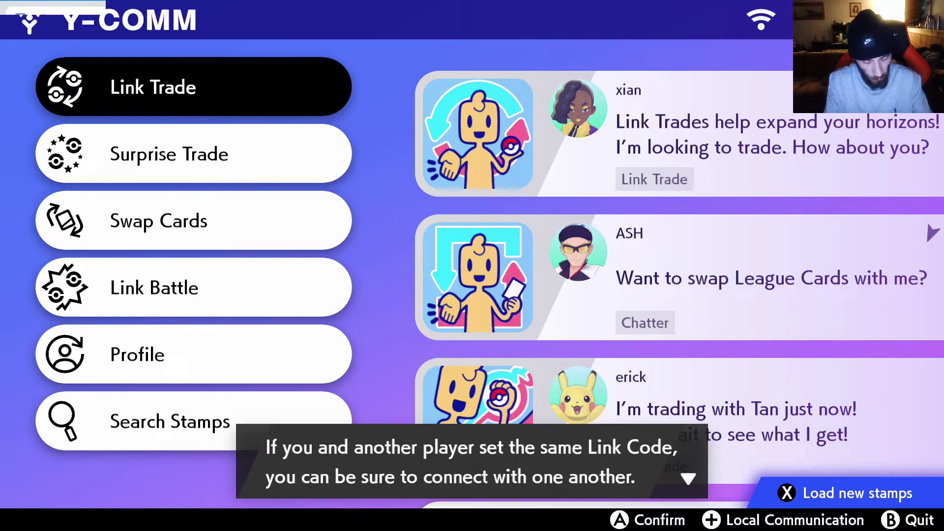
{"action": "left_click", "coordinate": [192, 86]}
{"action": "type", "text": "840"}
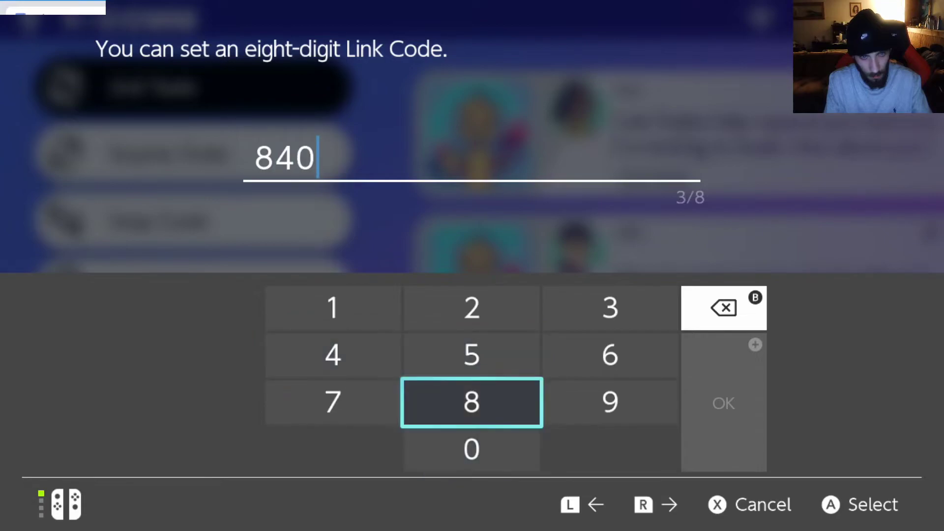
{"action": "left_click", "coordinate": [471, 403]}
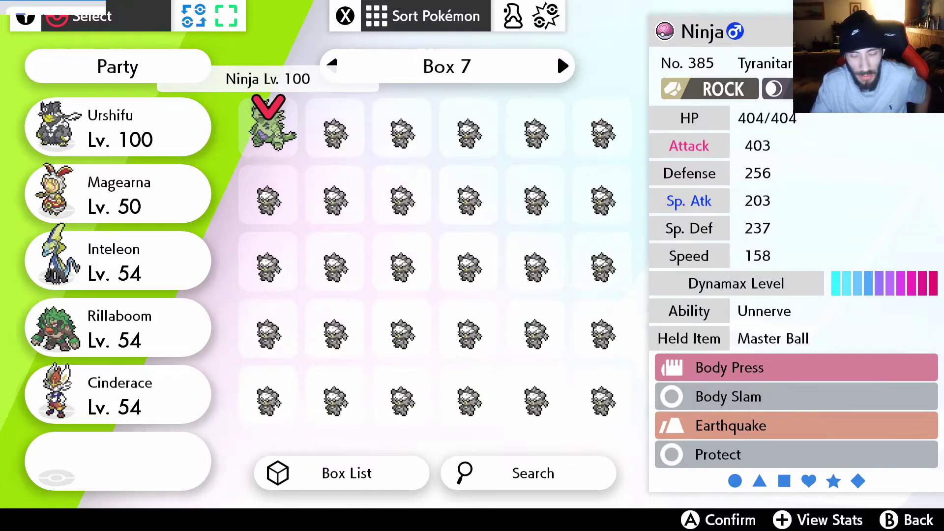
Trade Tyranitar 'Ninja' for the bot's Egg, then quit the trading session
{"action": "left_click", "coordinate": [267, 127]}
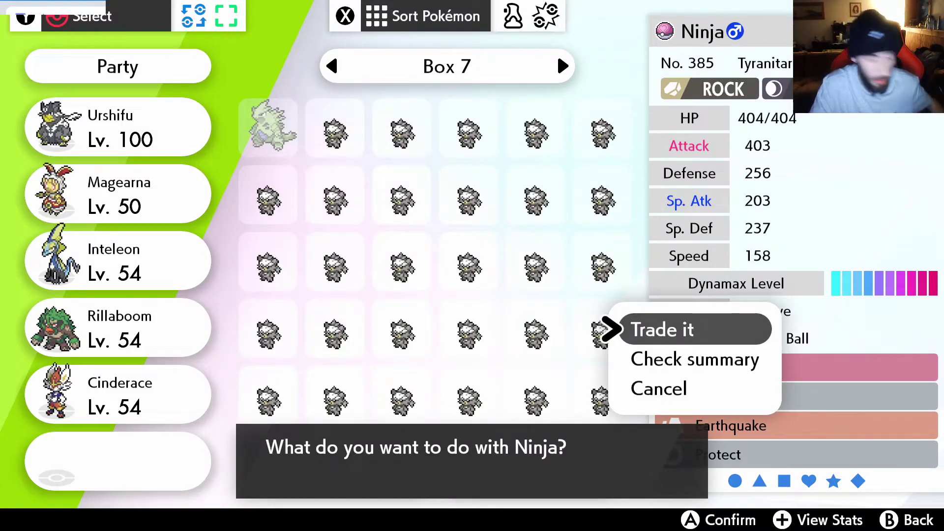
{"action": "left_click", "coordinate": [662, 329]}
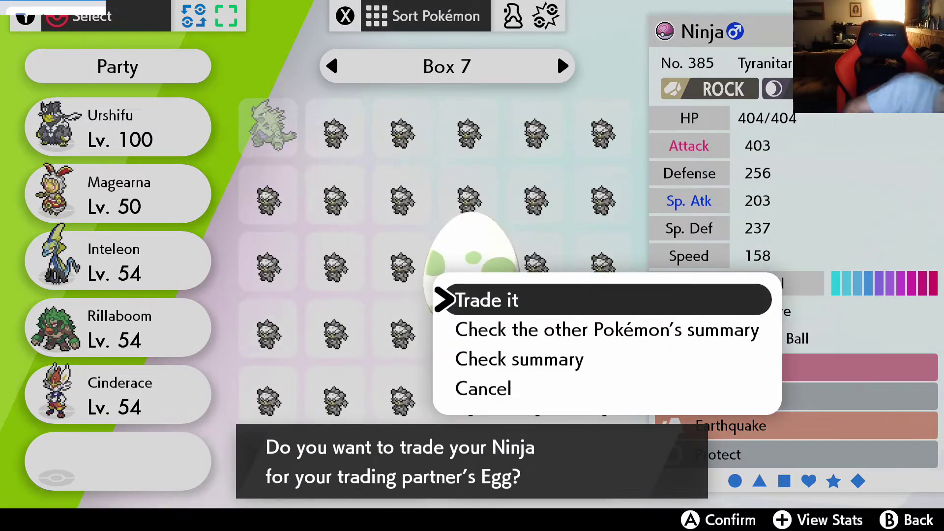
{"action": "left_click", "coordinate": [487, 300]}
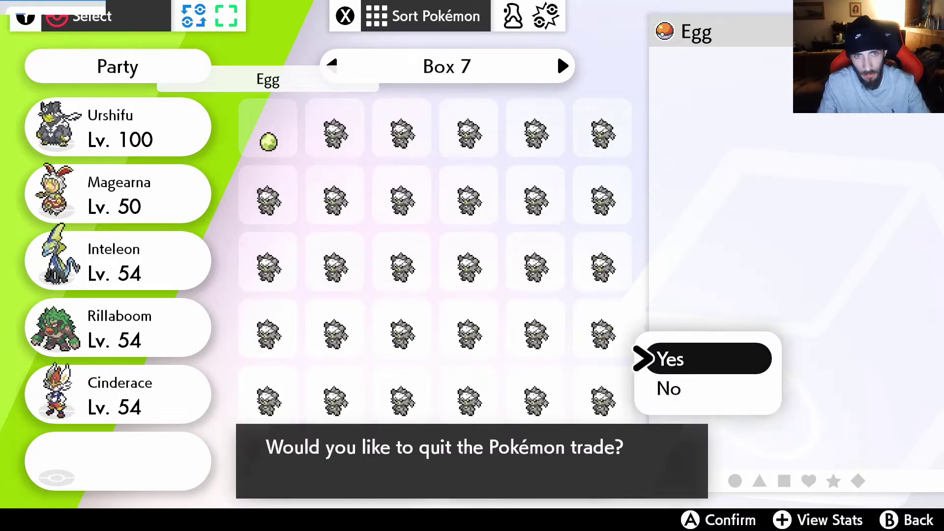
{"action": "left_click", "coordinate": [671, 359]}
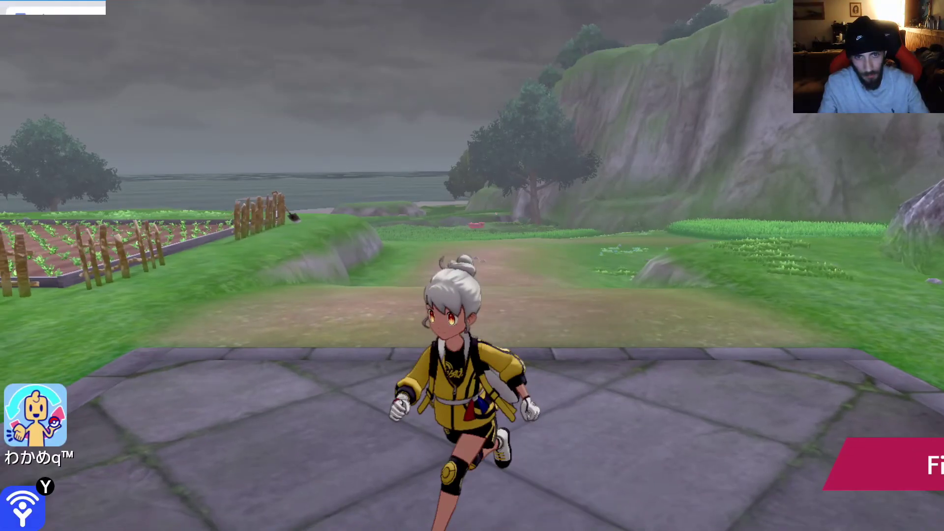
Open the game menu once the Egg has hatched into Charmander
{"action": "key", "text": "X"}
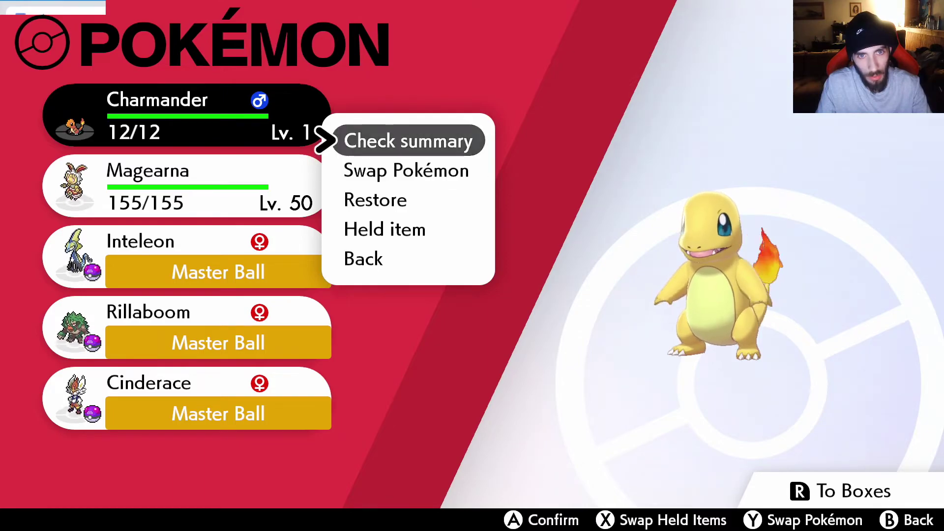
Verify Charmander's Solar Power, Belly Drum and Ancient Power in its summary, then open Box 7
{"action": "left_click", "coordinate": [410, 141]}
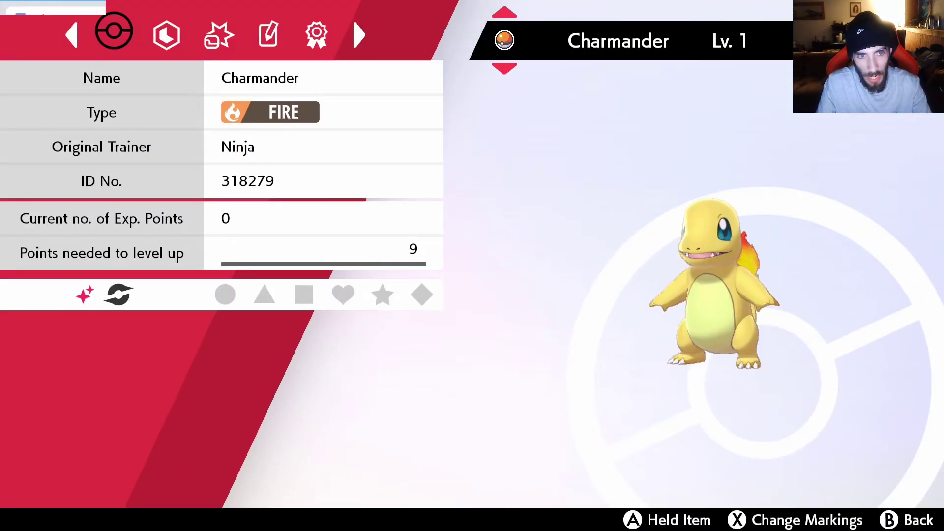
{"action": "left_click", "coordinate": [169, 36]}
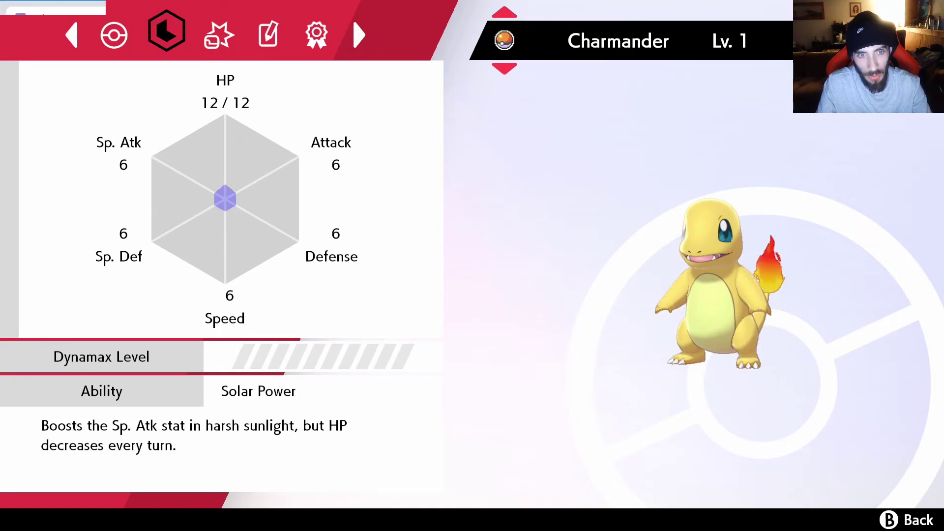
{"action": "left_click", "coordinate": [218, 35]}
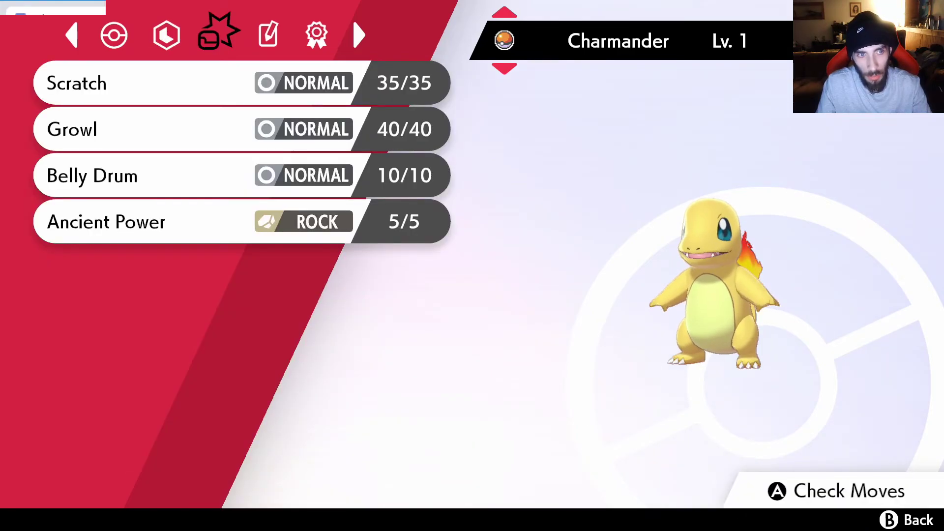
{"action": "left_click", "coordinate": [268, 33]}
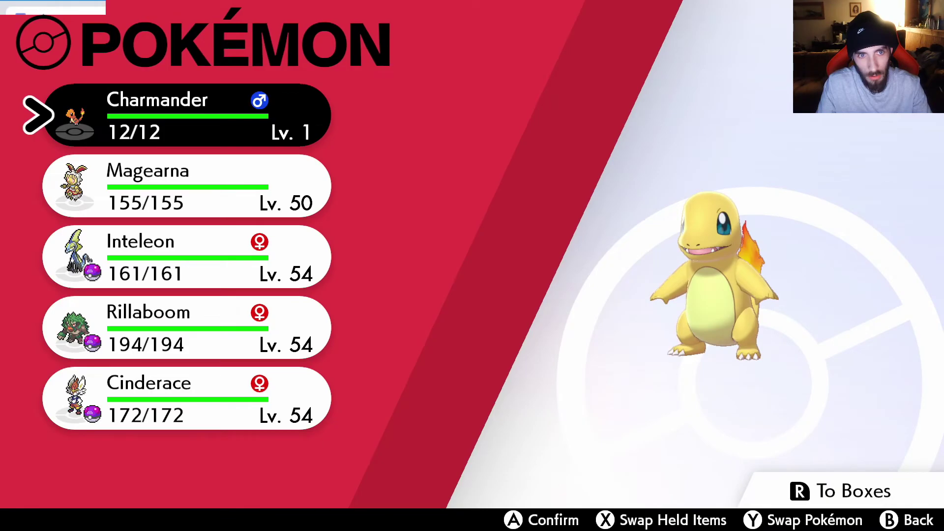
{"action": "key", "text": "r"}
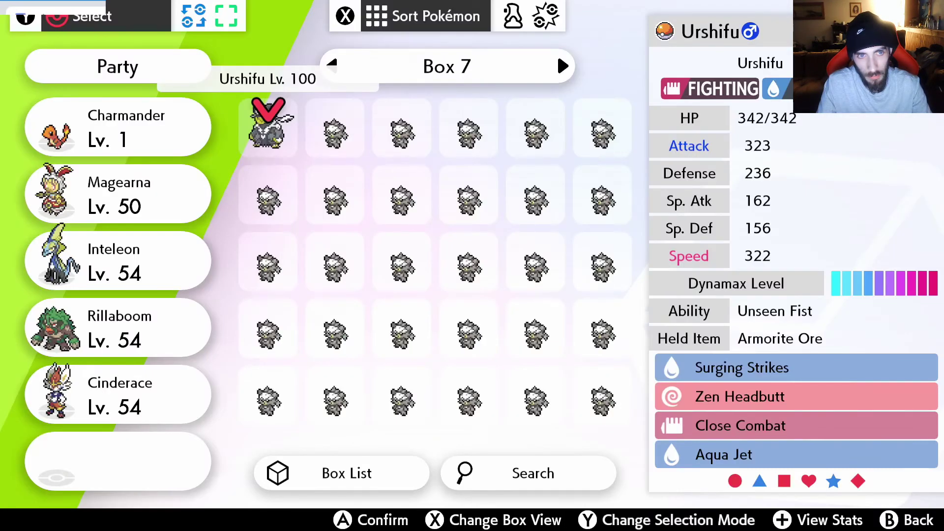